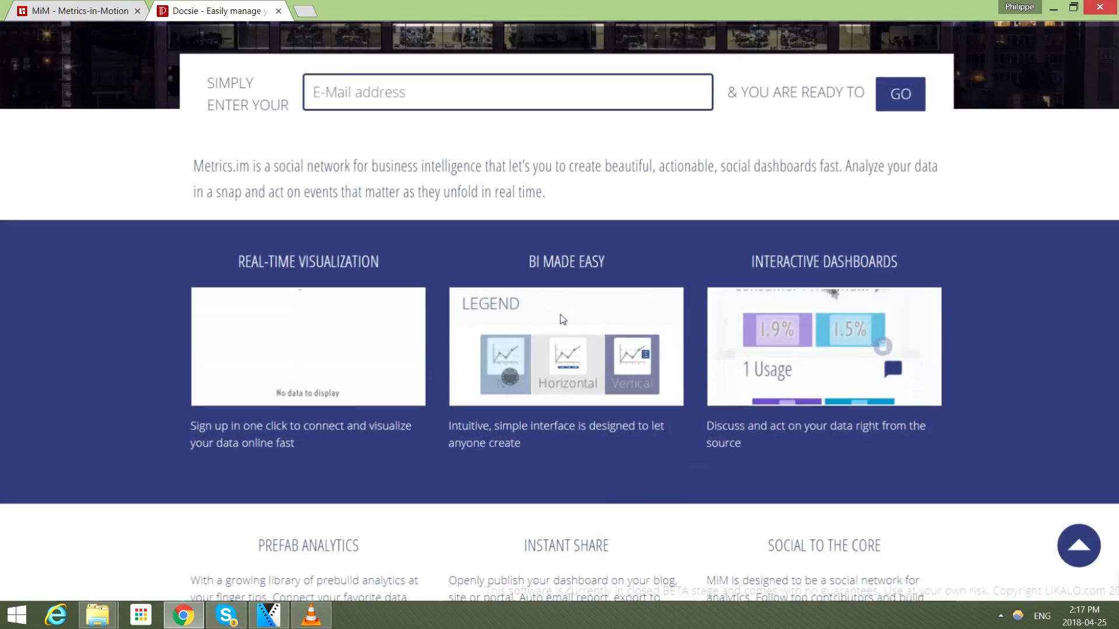
# Read through the footer-linked Privacy Policy page, then switch to the Terms of Service page
pyautogui.scroll(-3)
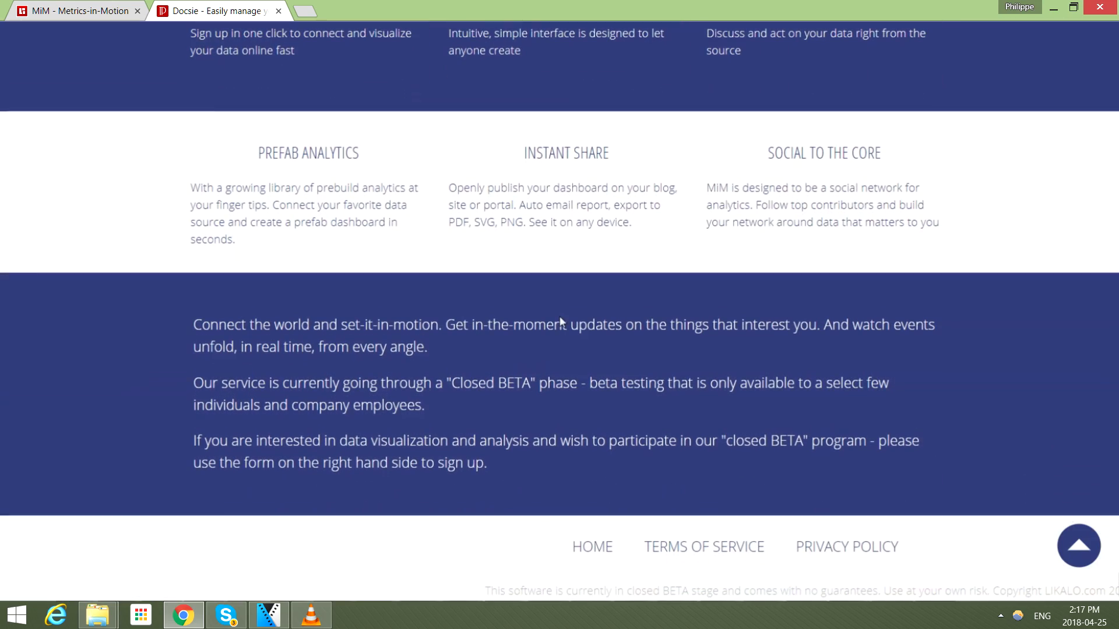
pyautogui.click(847, 547)
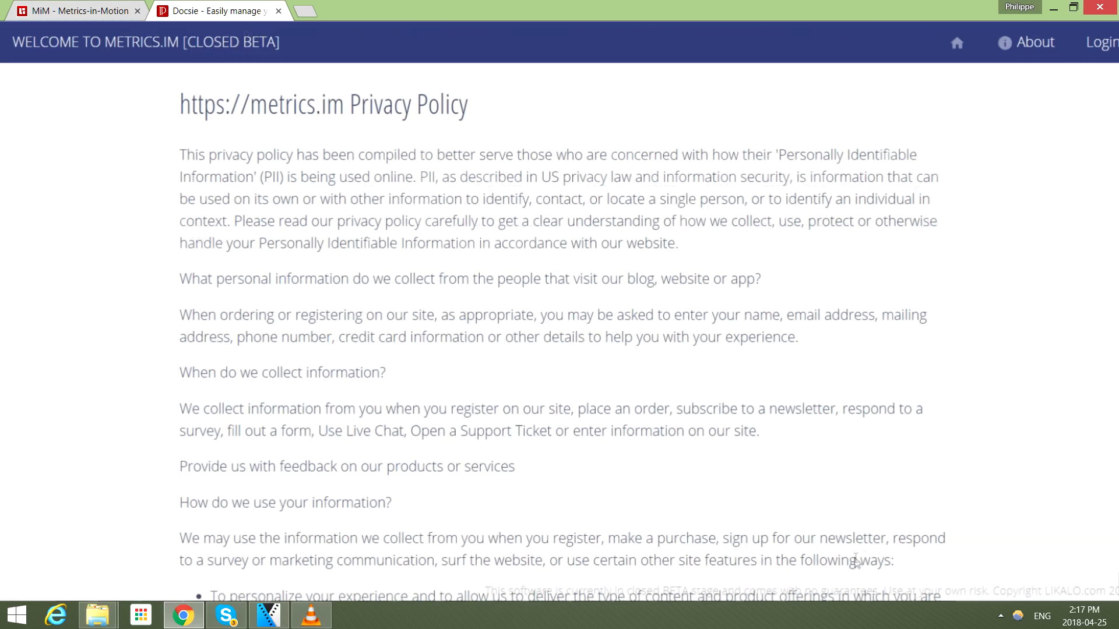
pyautogui.scroll(-3)
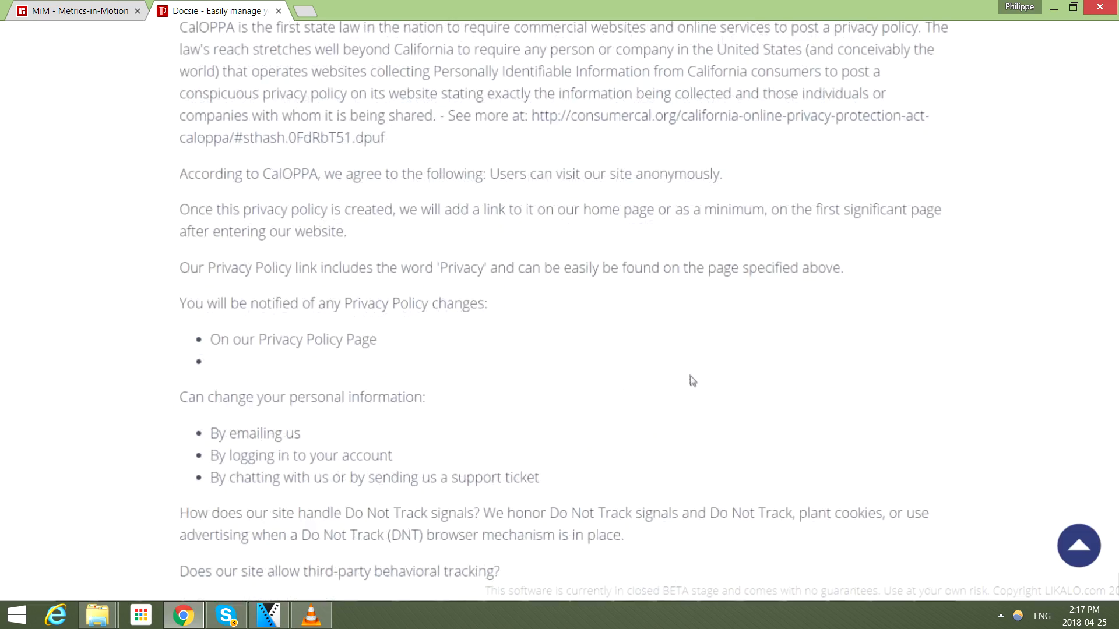
pyautogui.scroll(-3)
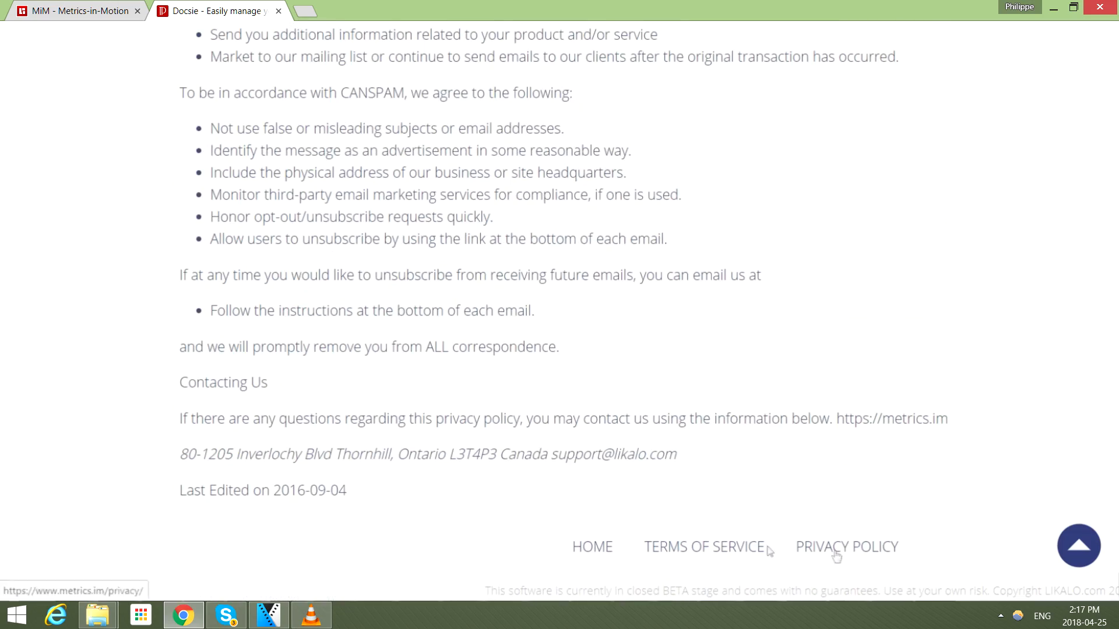
pyautogui.click(704, 547)
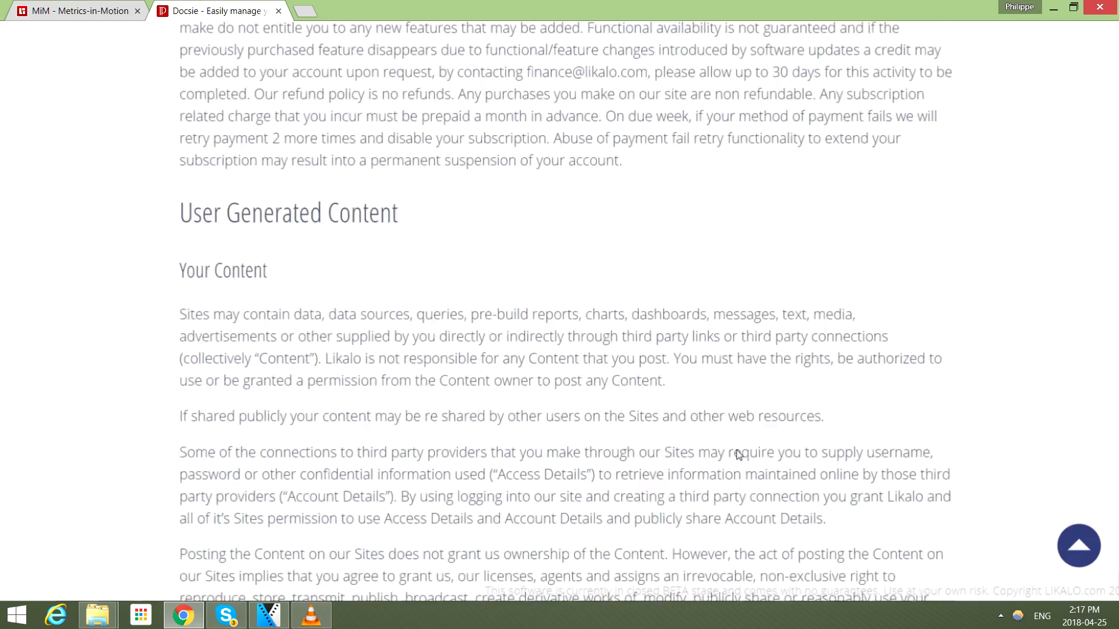
pyautogui.scroll(-3)
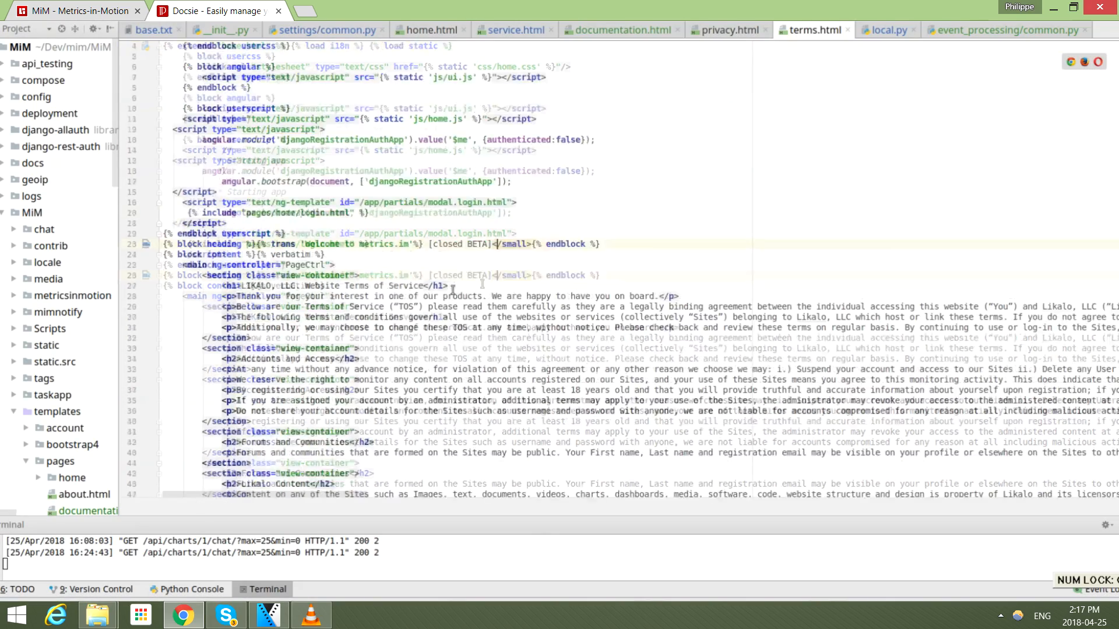
# Look over terms.html, then review the privacy.html template and switch to the Docsie browser window
pyautogui.scroll(-3)
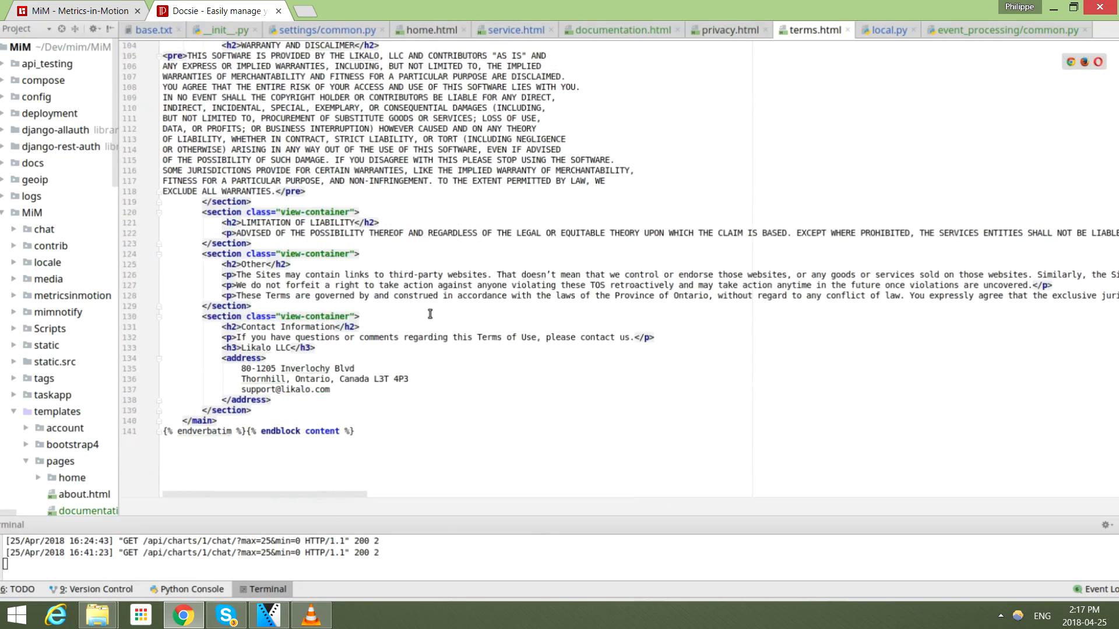
pyautogui.click(726, 30)
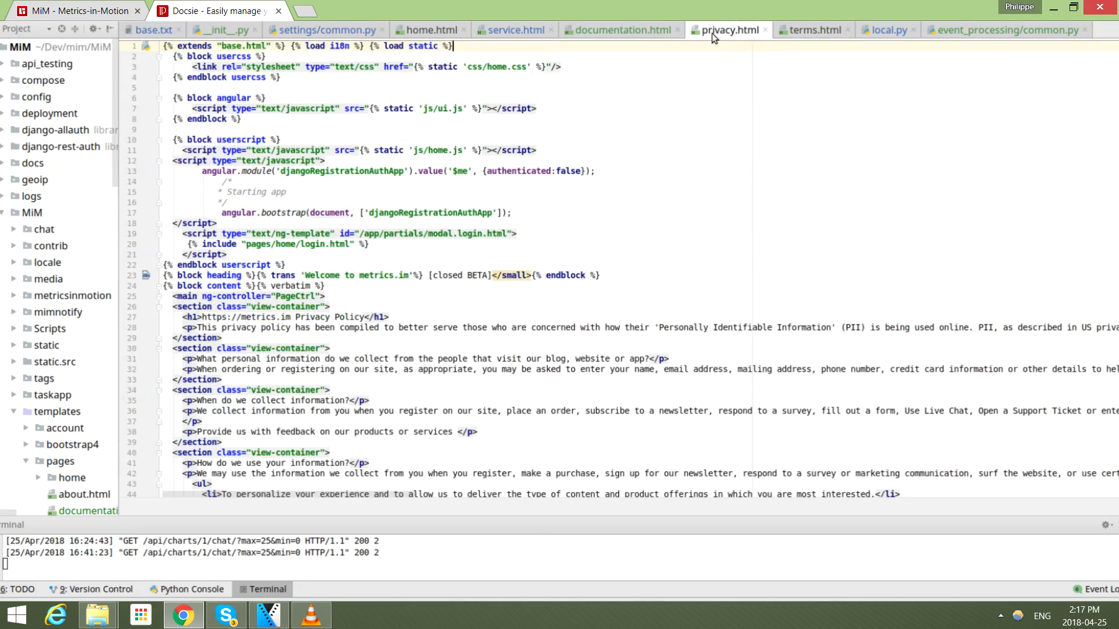
pyautogui.scroll(-3)
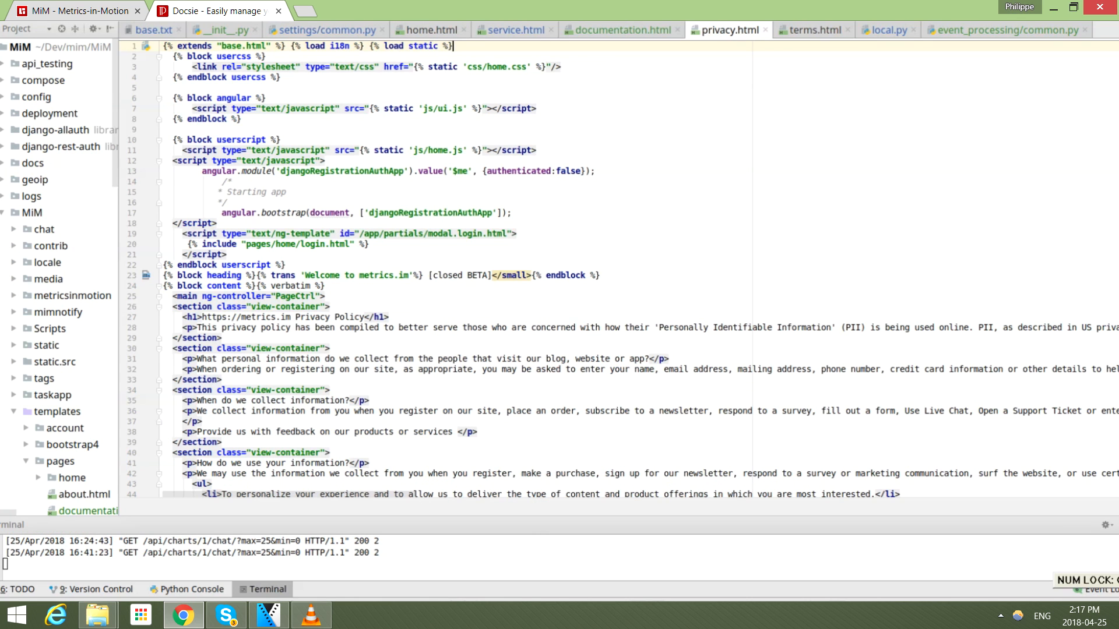
pyautogui.click(217, 11)
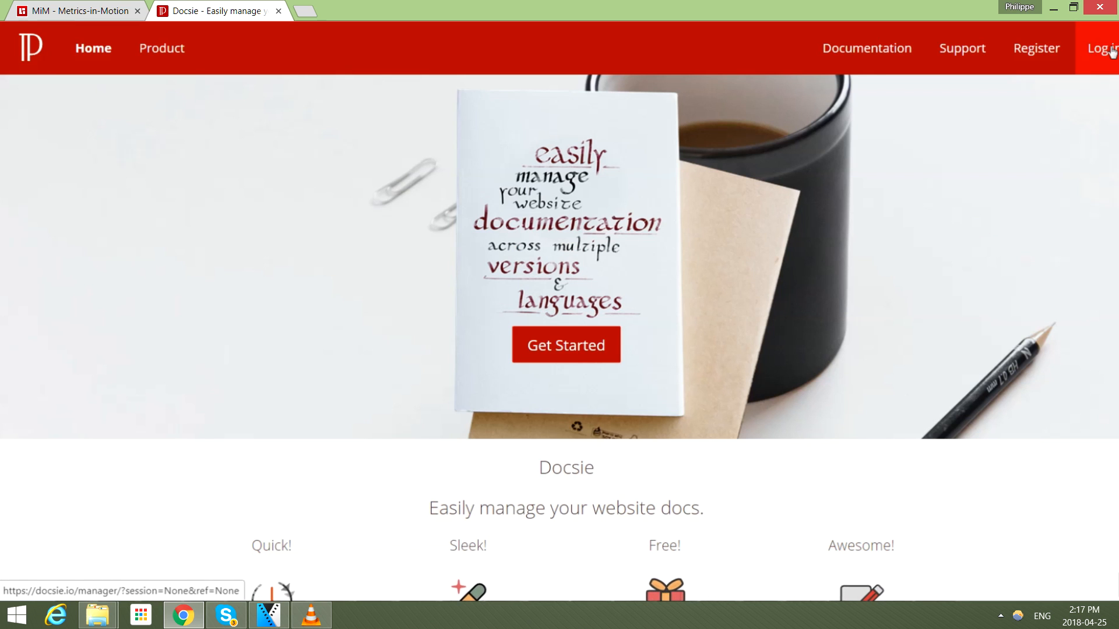
pyautogui.click(1106, 48)
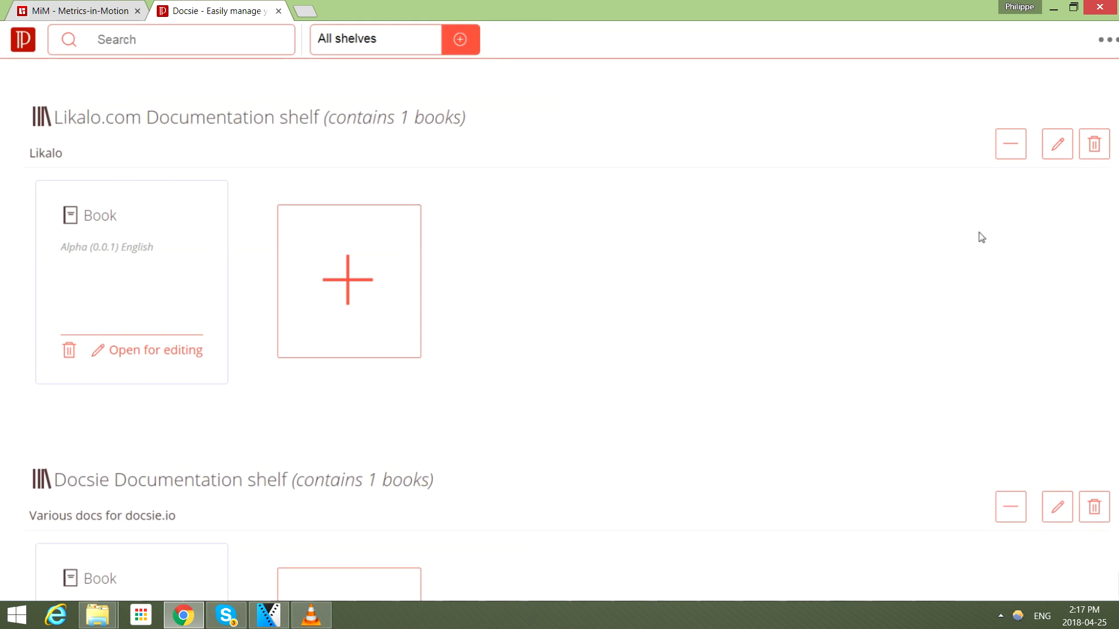
pyautogui.click(461, 40)
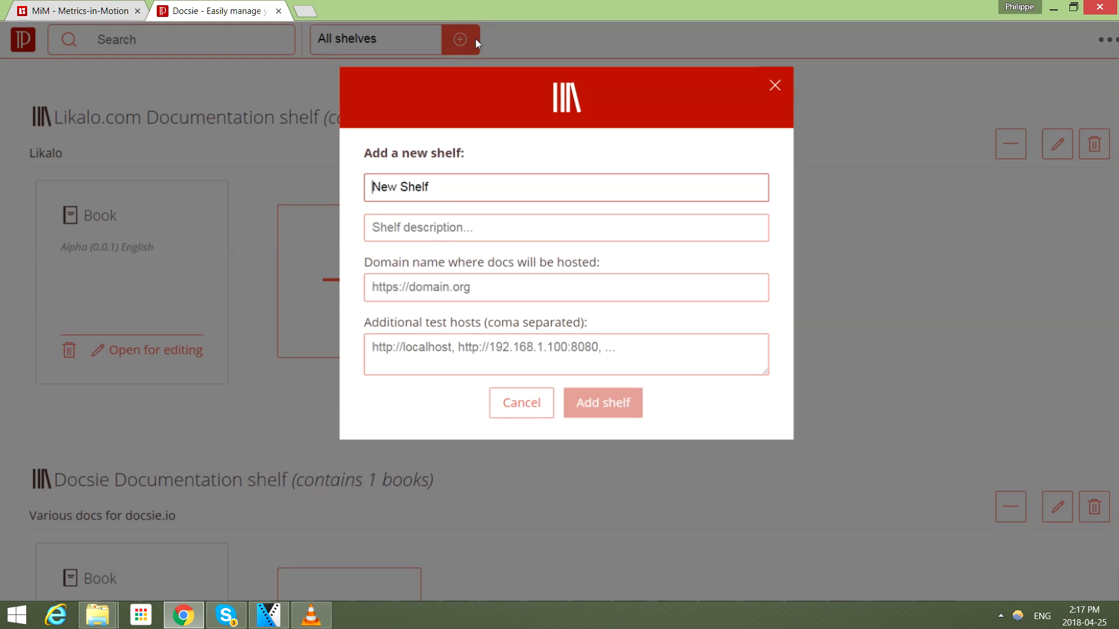
pyautogui.write('Met')
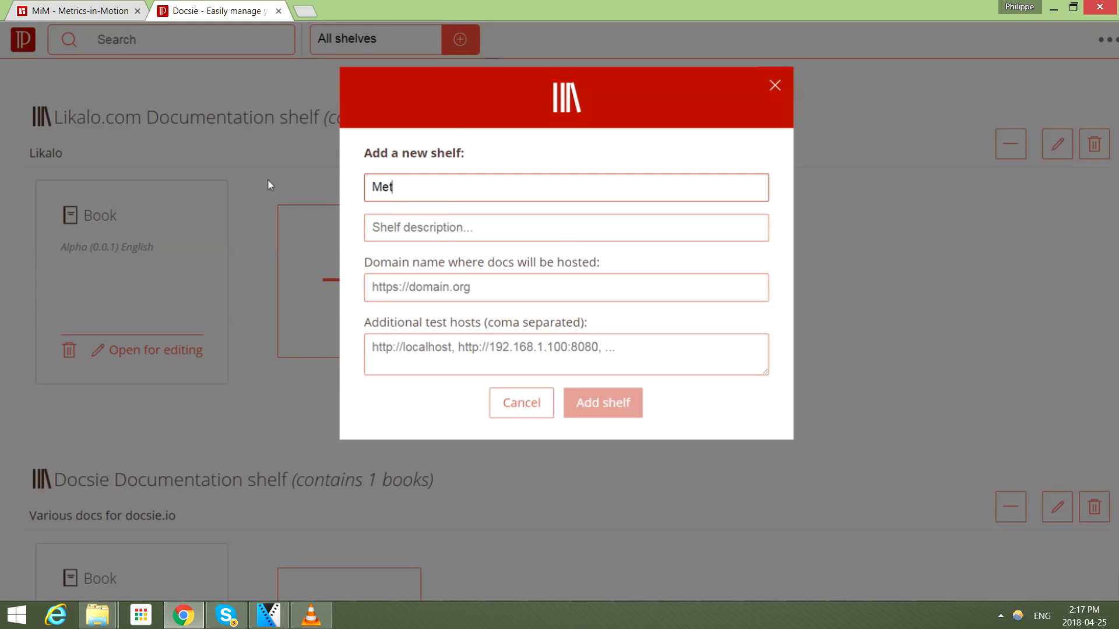
pyautogui.write('rics.im')
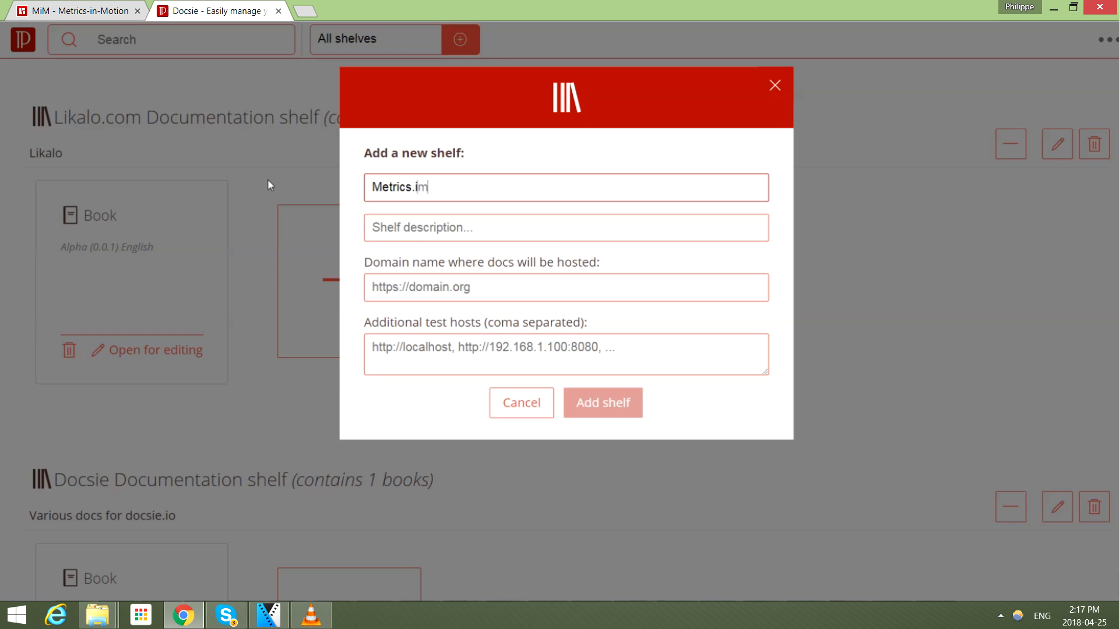
pyautogui.write('Met')
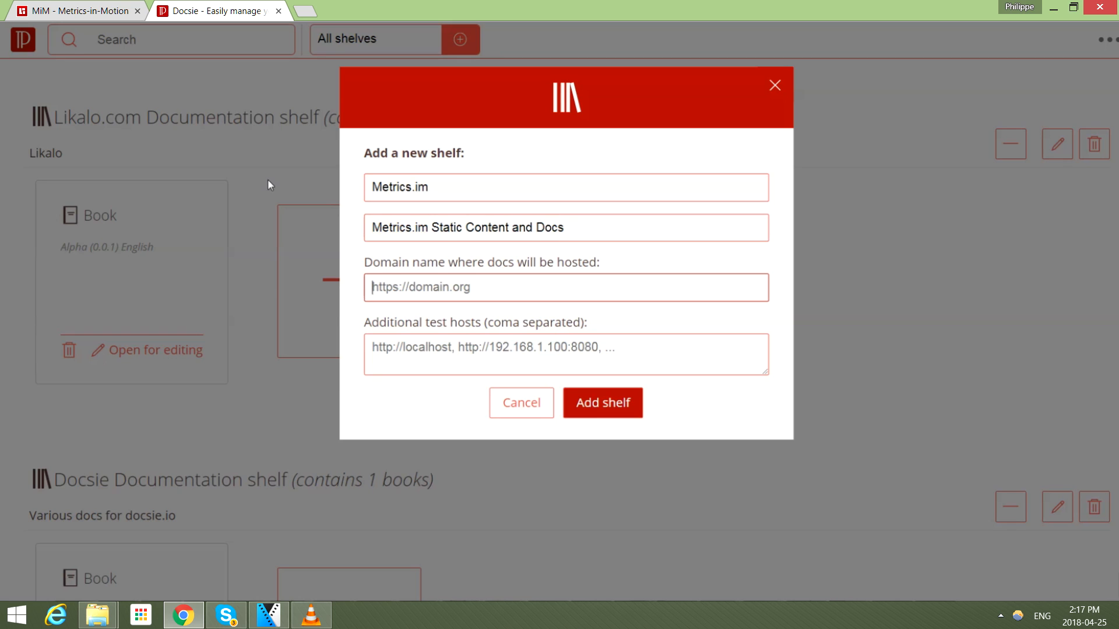
pyautogui.write('https://d')
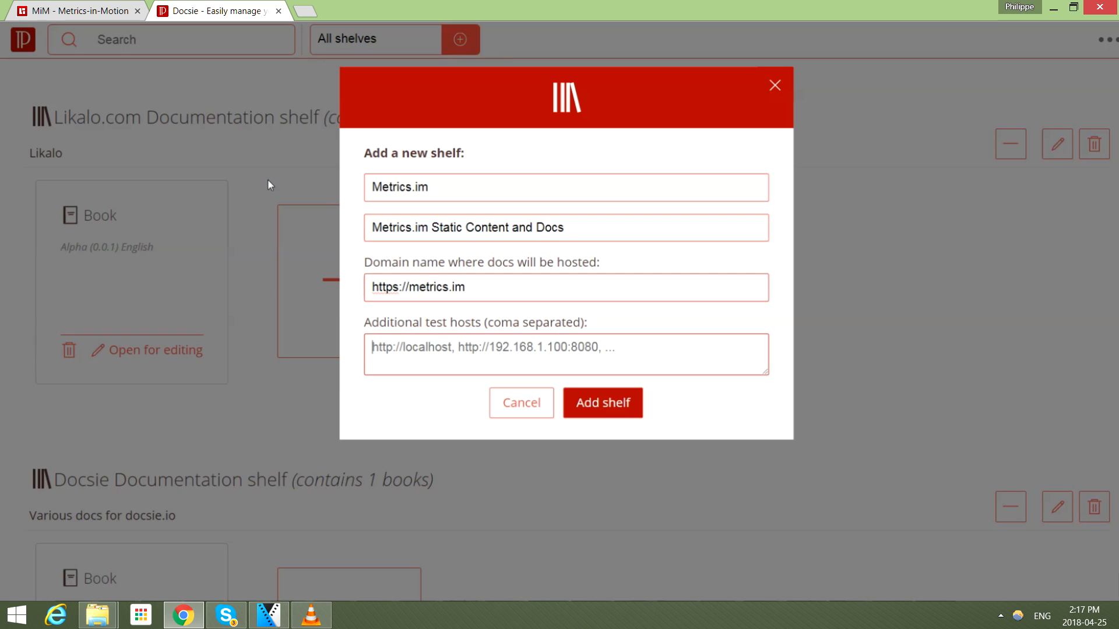
pyautogui.write('http://localhost:')
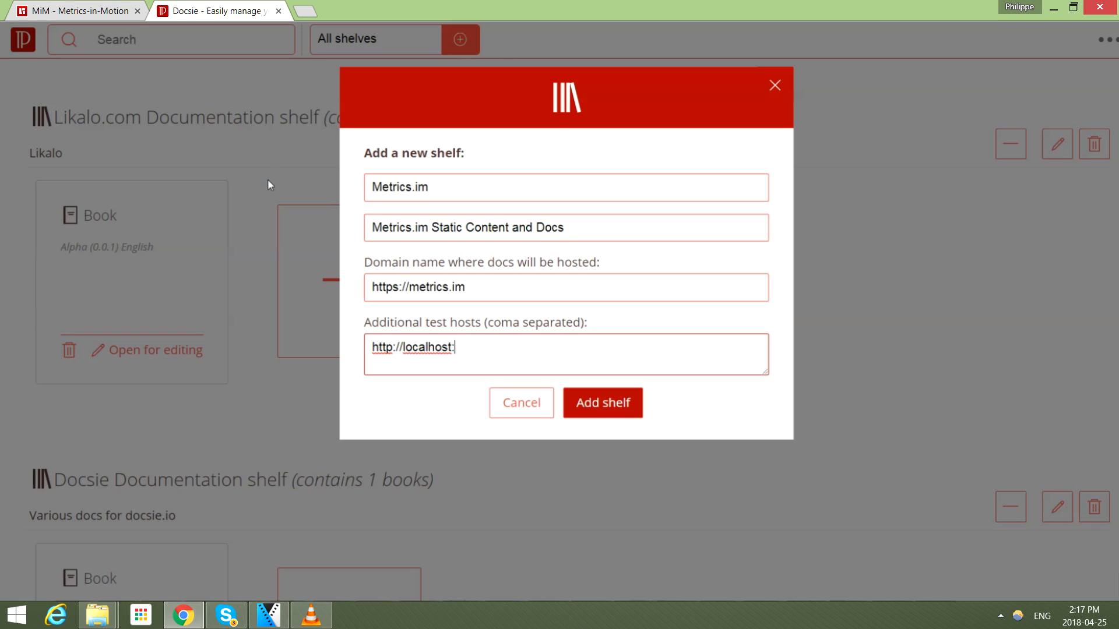
pyautogui.write('8004')
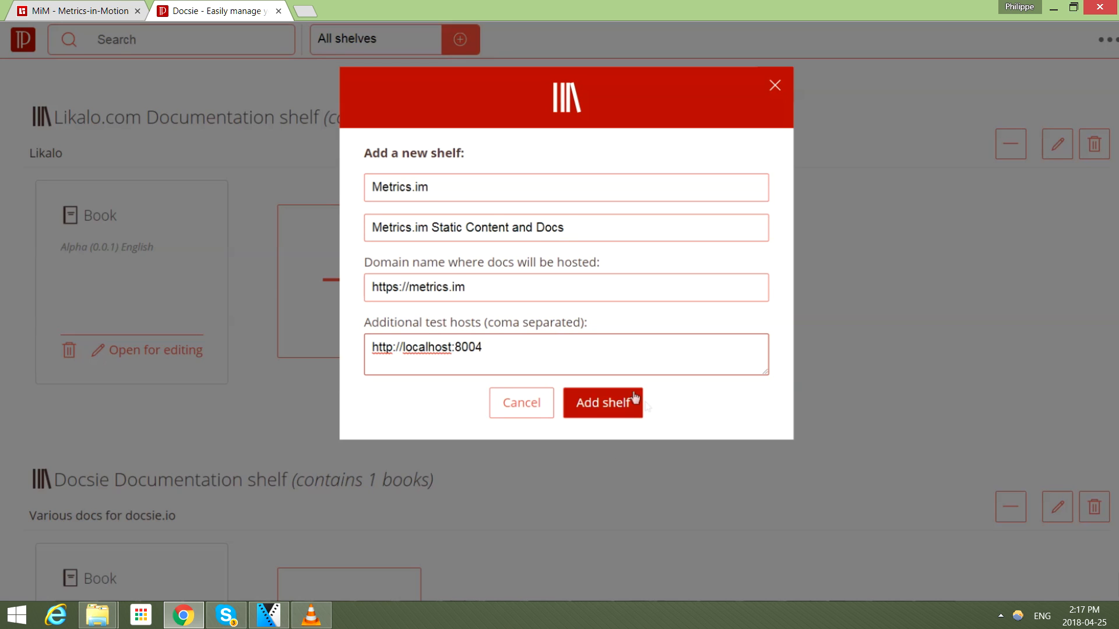
pyautogui.click(603, 402)
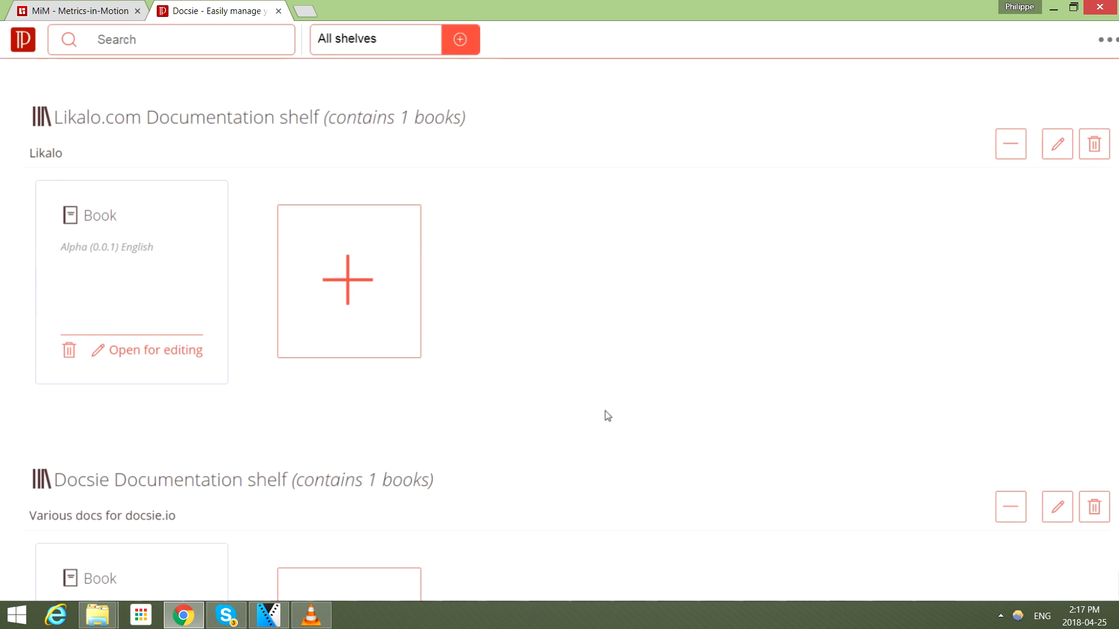
pyautogui.moveTo(655, 386)
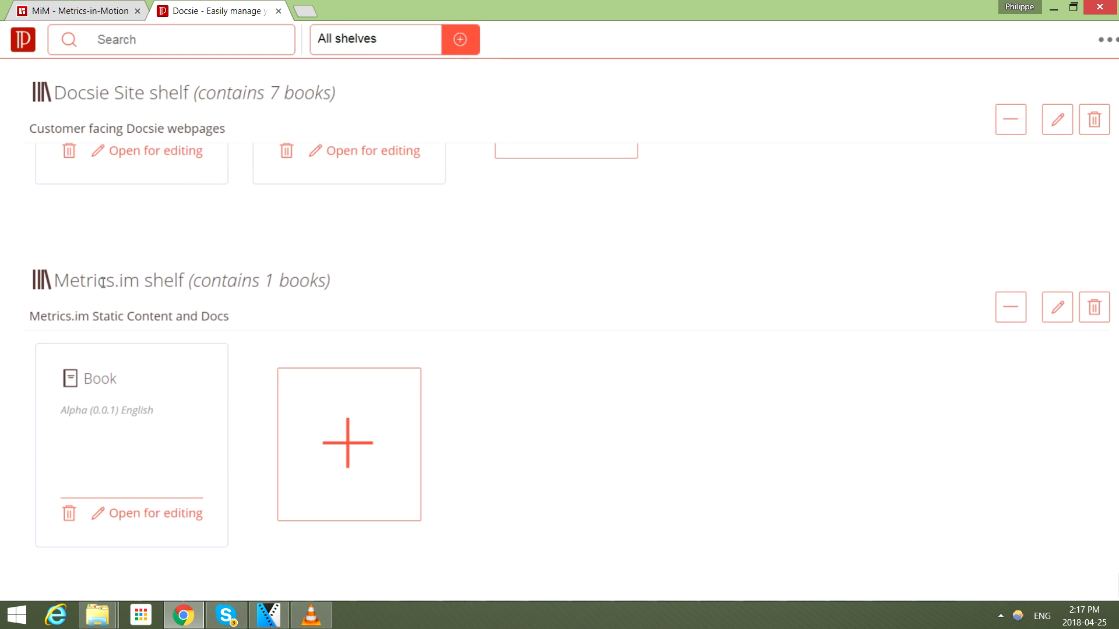
pyautogui.moveTo(167, 517)
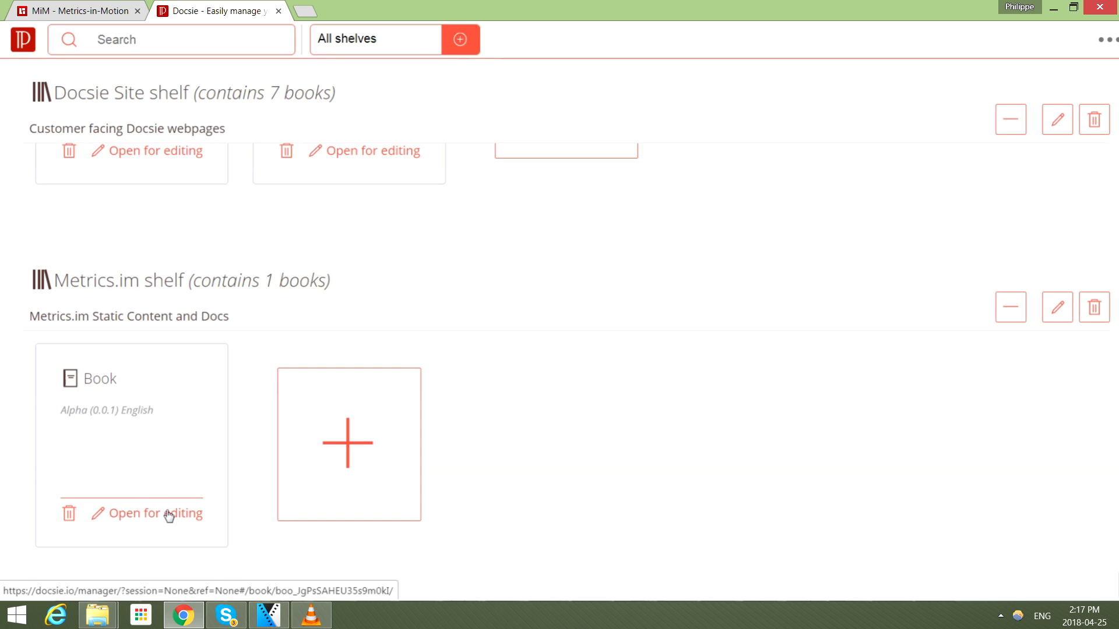
# Rename the Metrics.im shelf's book to TOS and PP and paste the Terms of Service text into its article
pyautogui.click(156, 513)
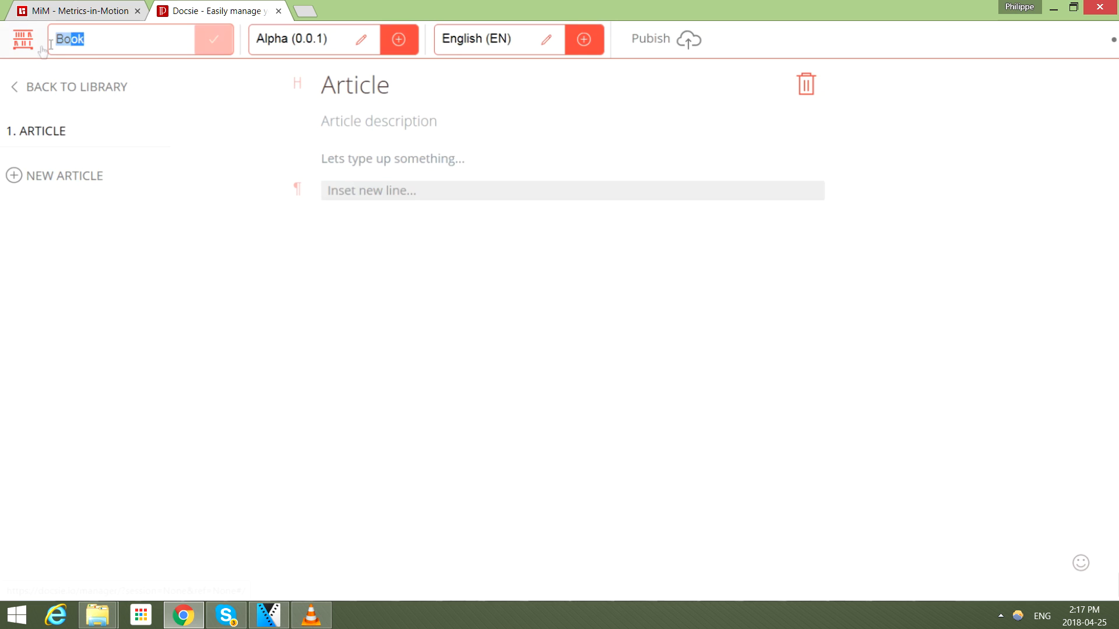
pyautogui.write('Terms')
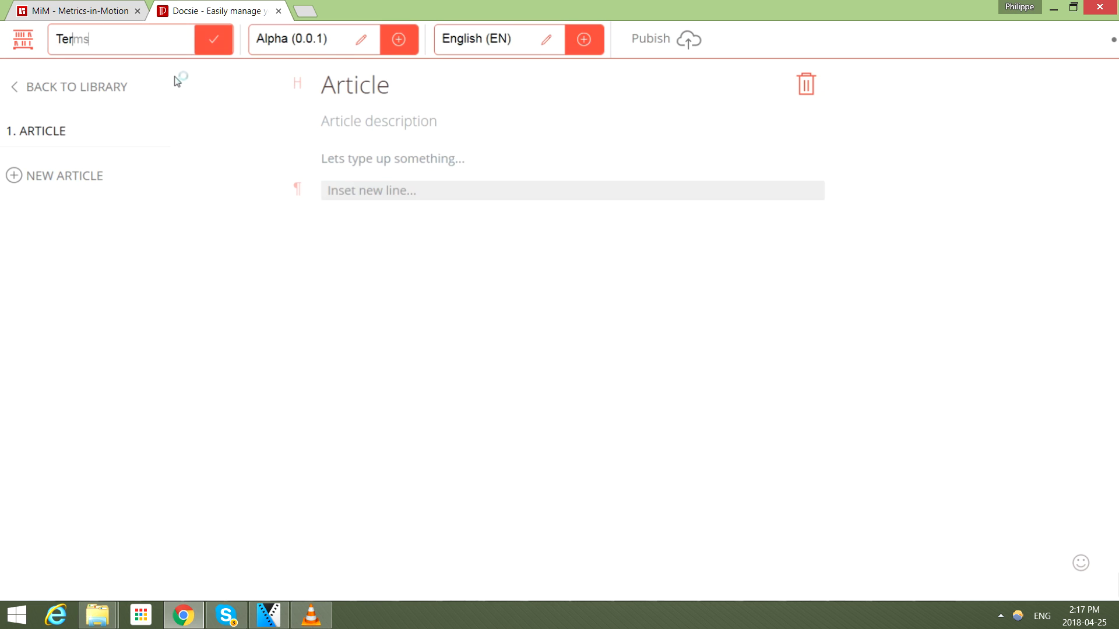
pyautogui.write('TOS and')
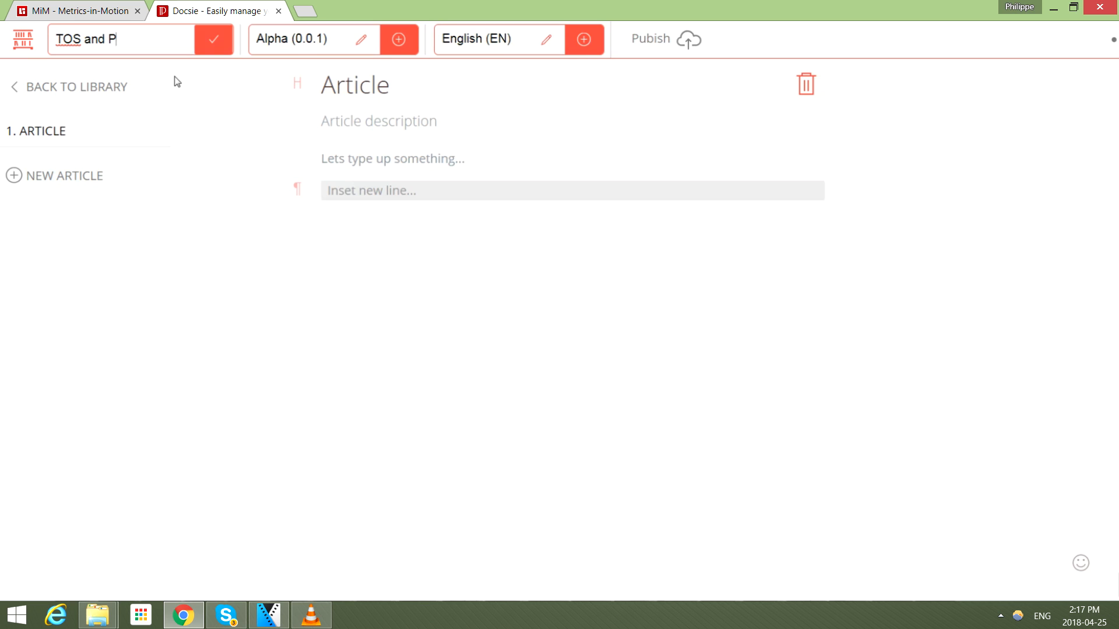
pyautogui.write('P')
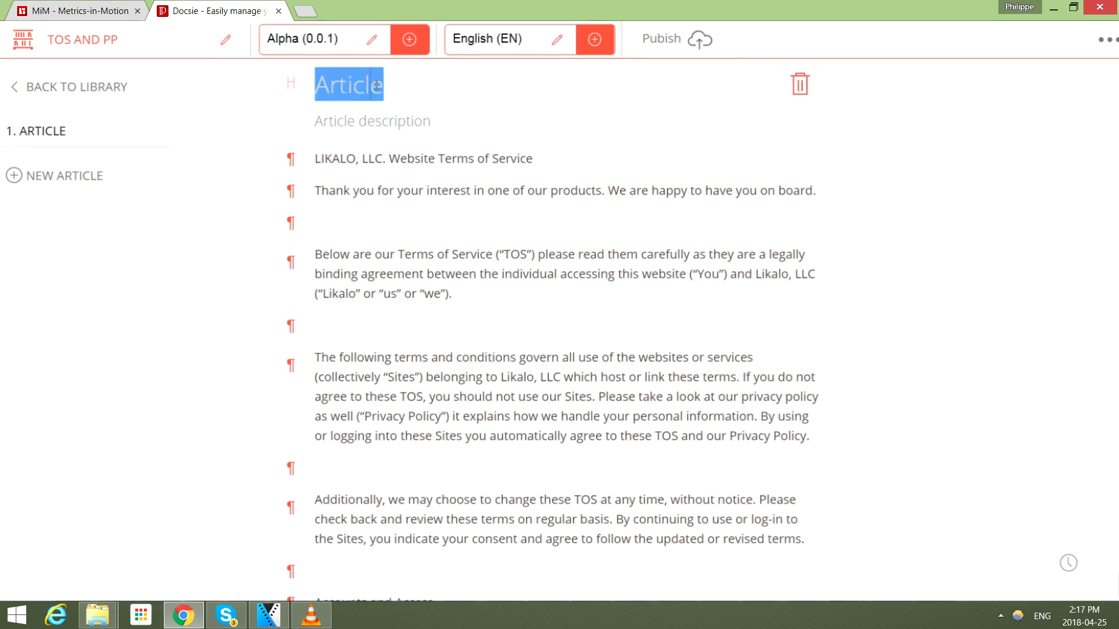
# Title the article Terms of Service with the description Metrics.im Terms of Service
pyautogui.write('Ter,s')
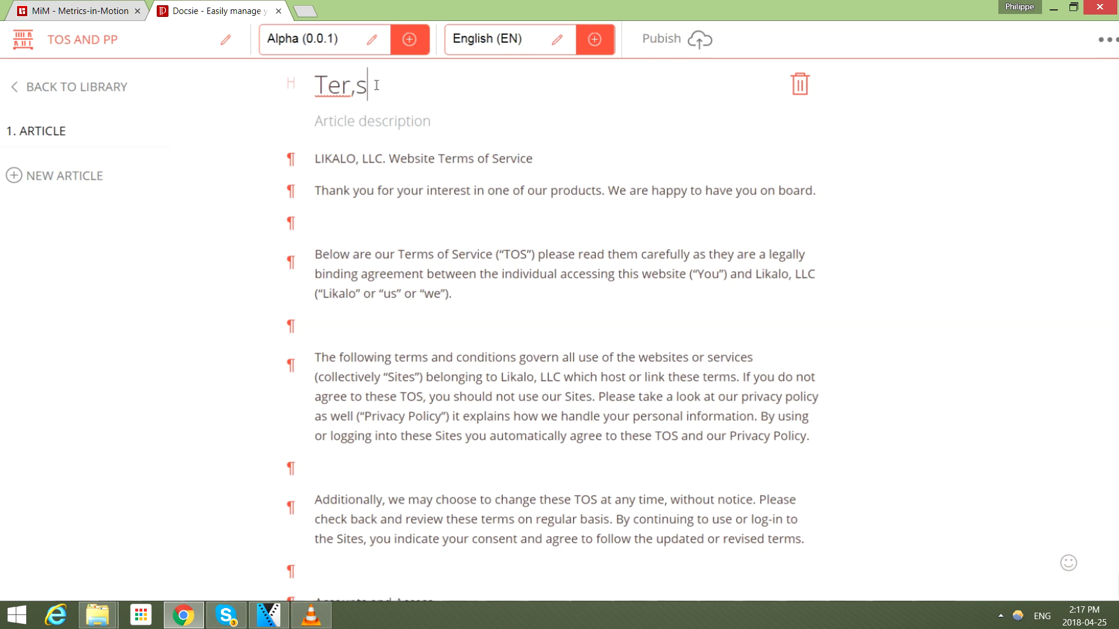
pyautogui.write('Terms of Service')
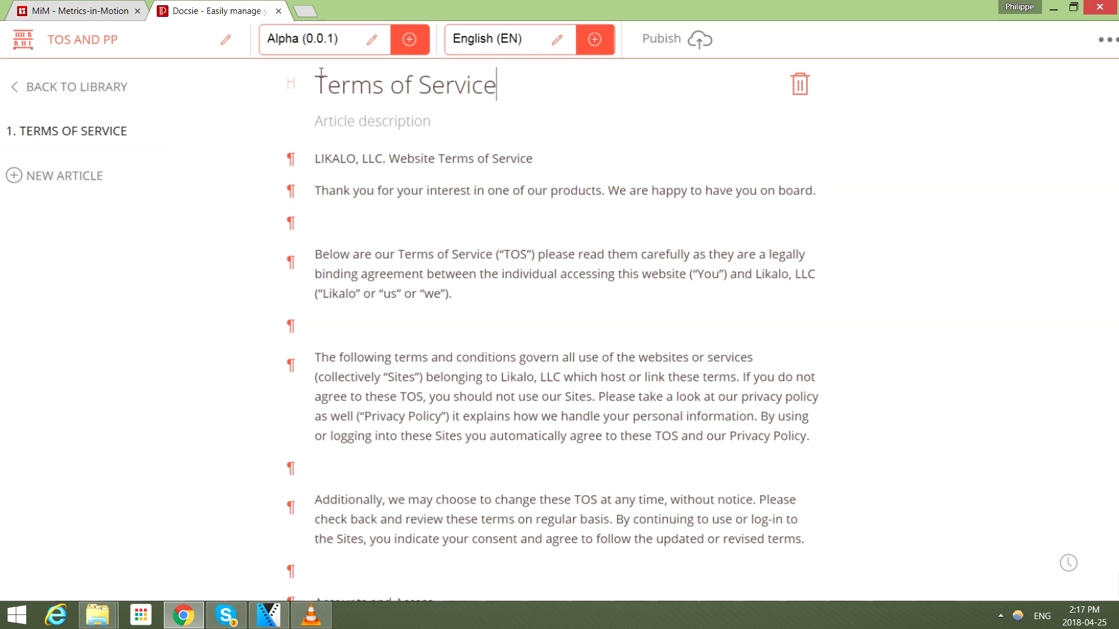
pyautogui.click(373, 120)
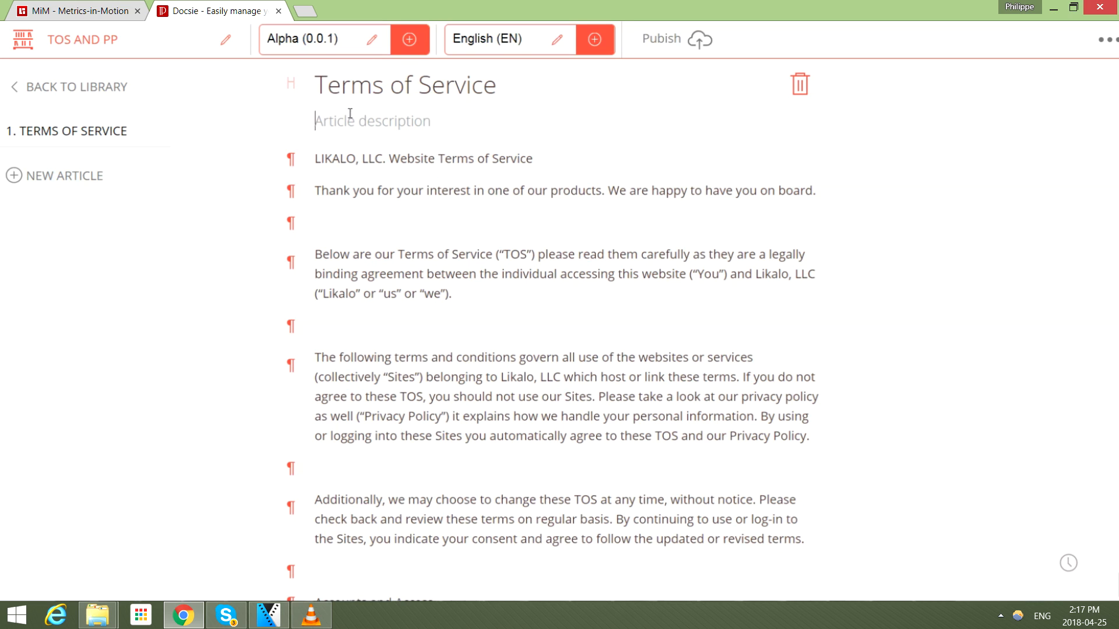
pyautogui.write('Metrics.im')
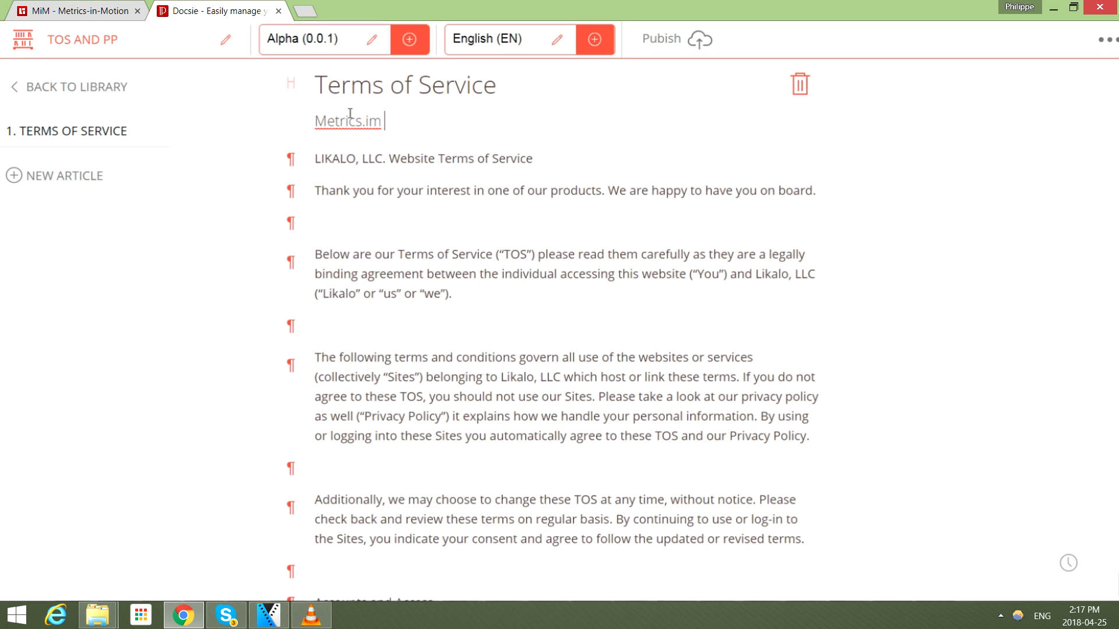
pyautogui.write('Terms of Service')
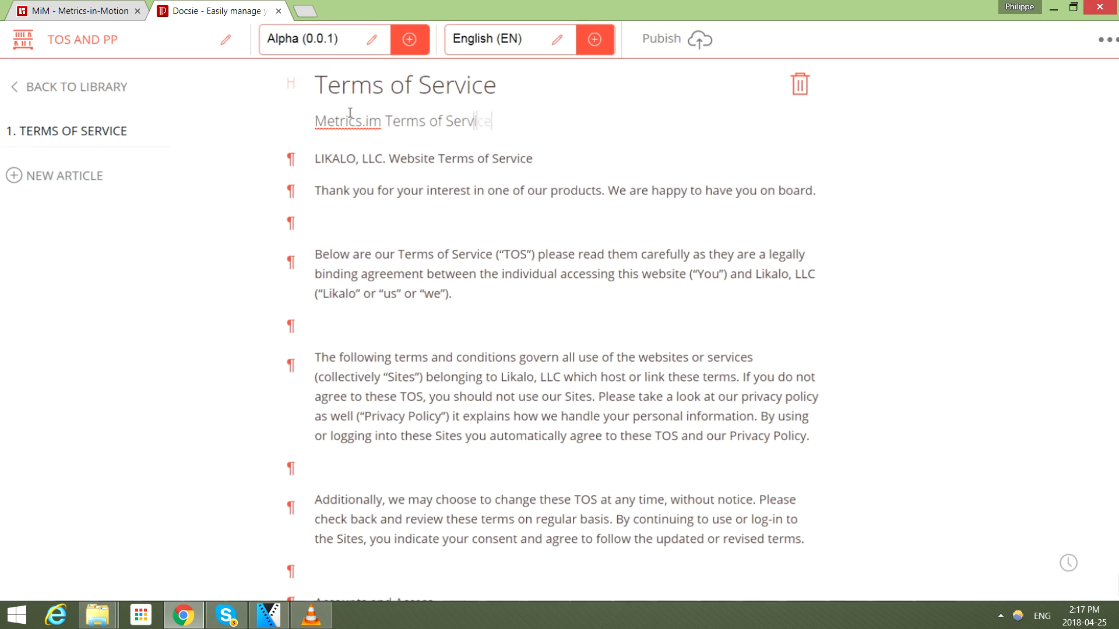
# Format the Terms of Service body with section headings and bold text
pyautogui.scroll(-3)
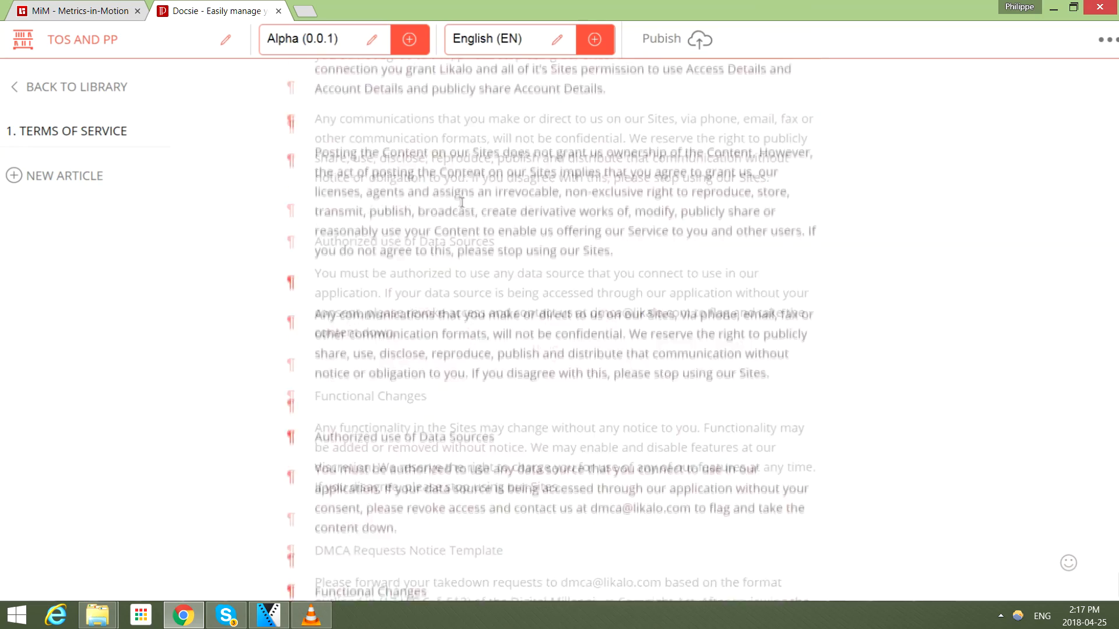
pyautogui.scroll(-3)
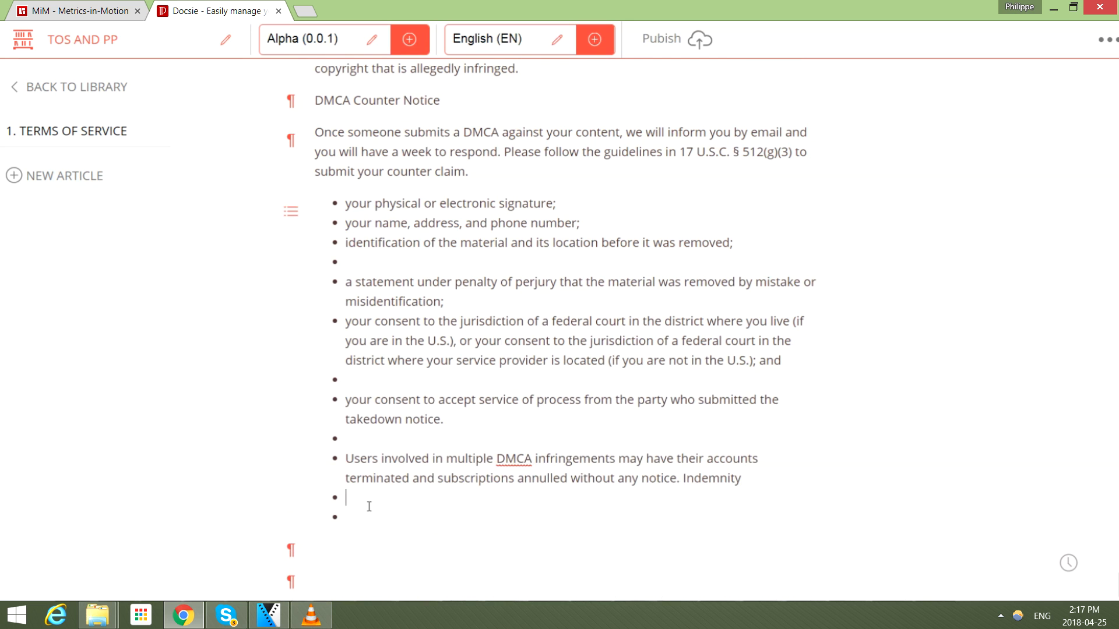
pyautogui.scroll(-3)
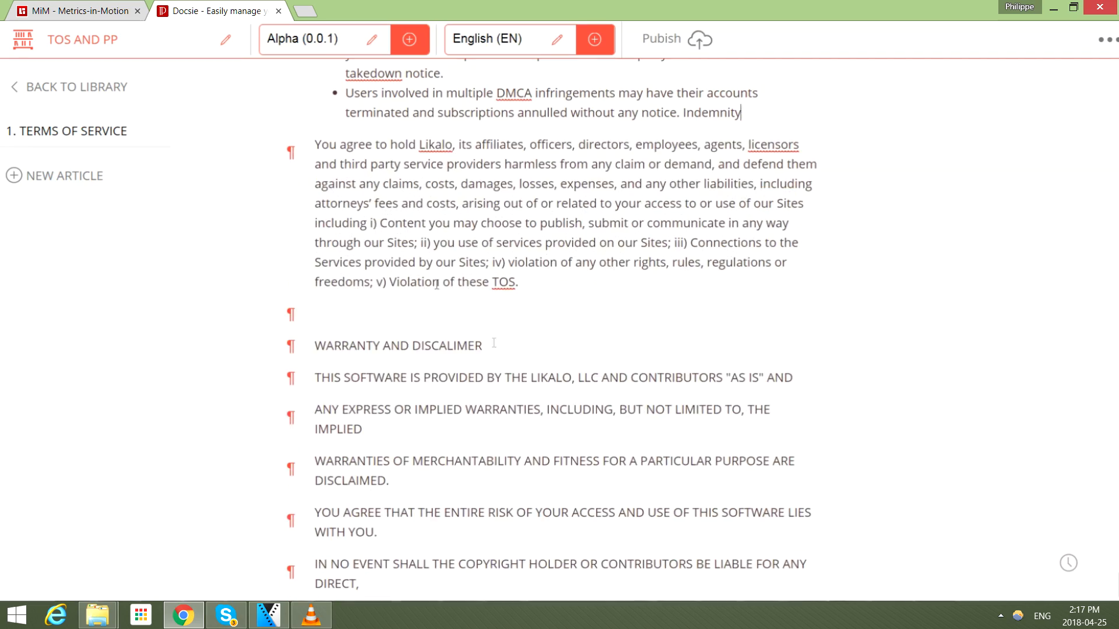
pyautogui.scroll(-3)
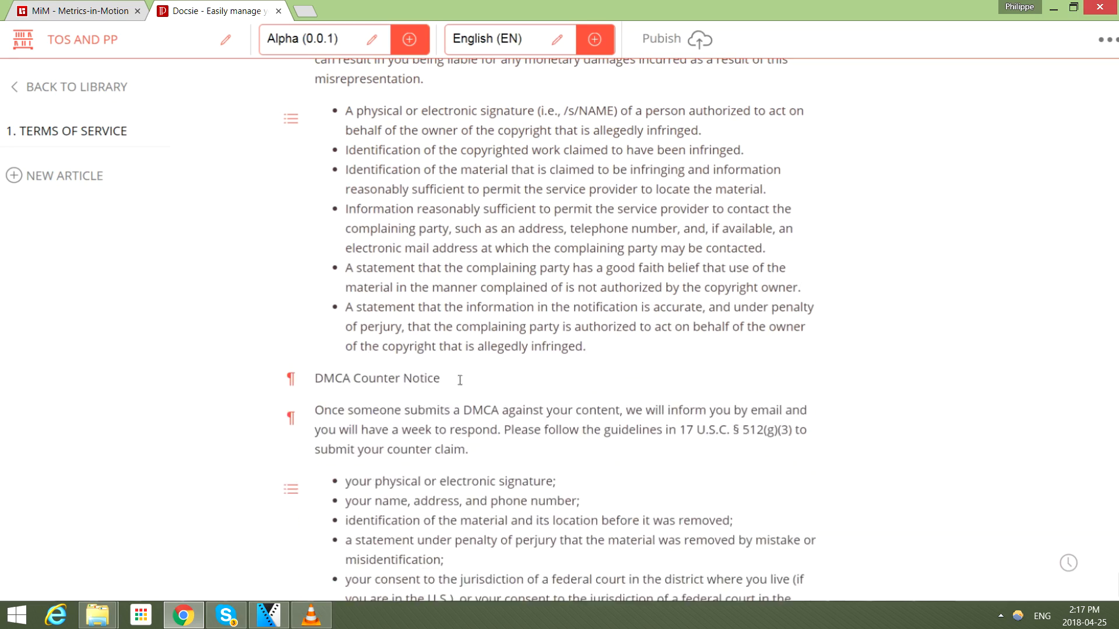
pyautogui.scroll(3)
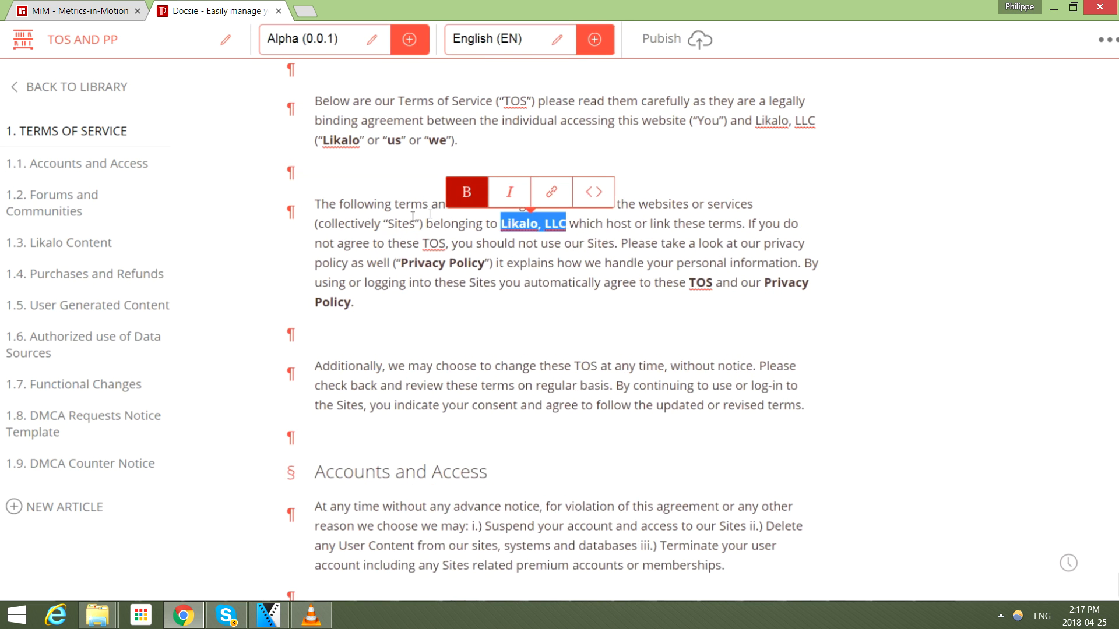
pyautogui.scroll(-3)
pyautogui.write('S')
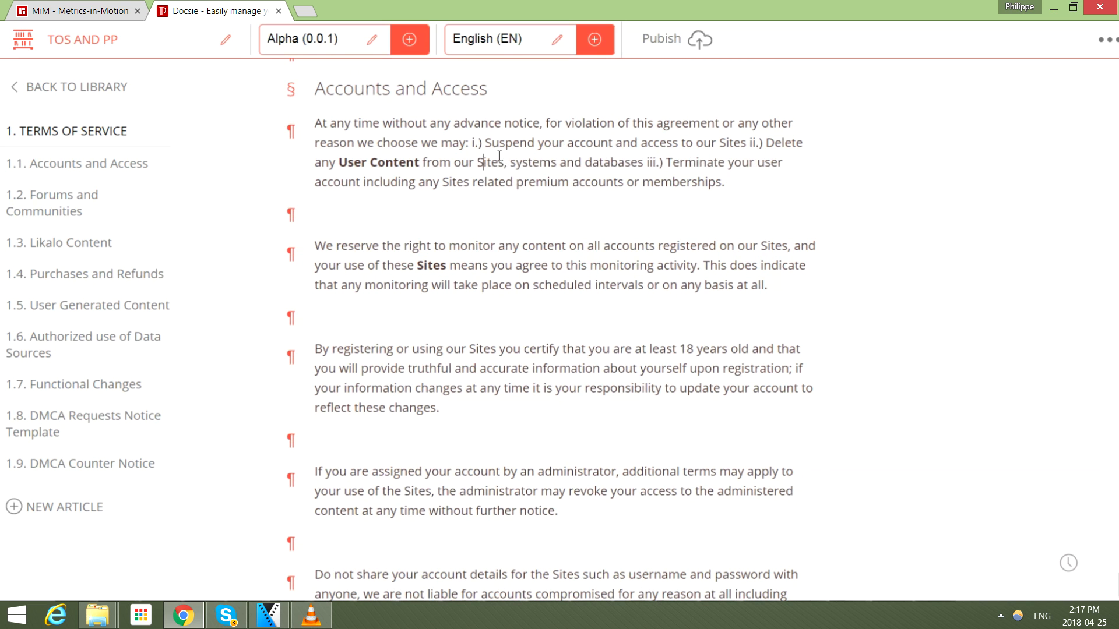
pyautogui.scroll(-3)
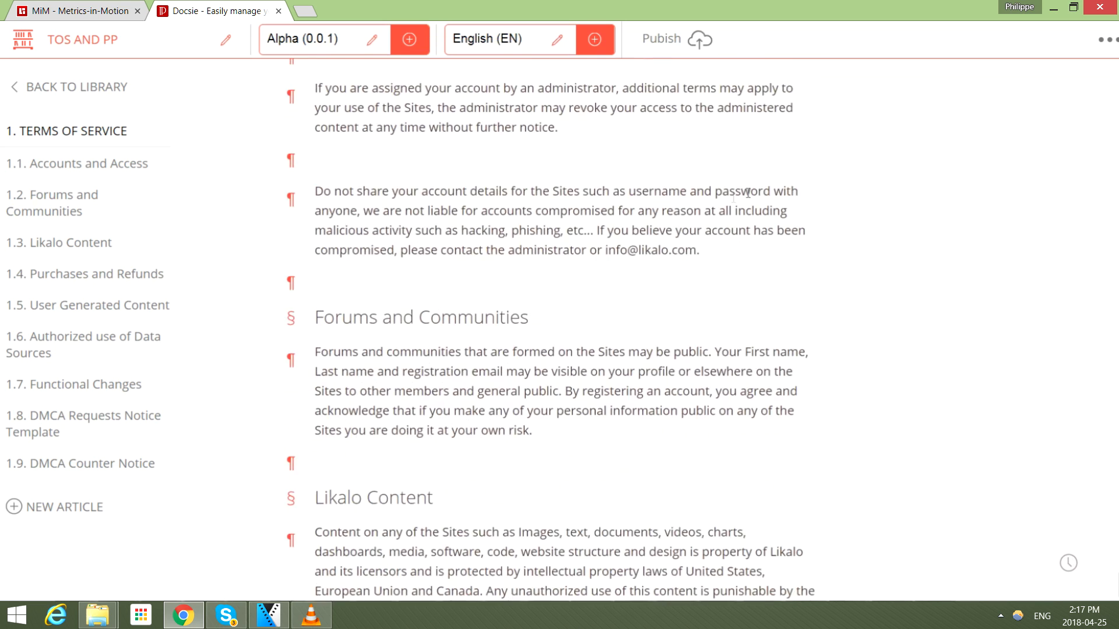
pyautogui.scroll(-3)
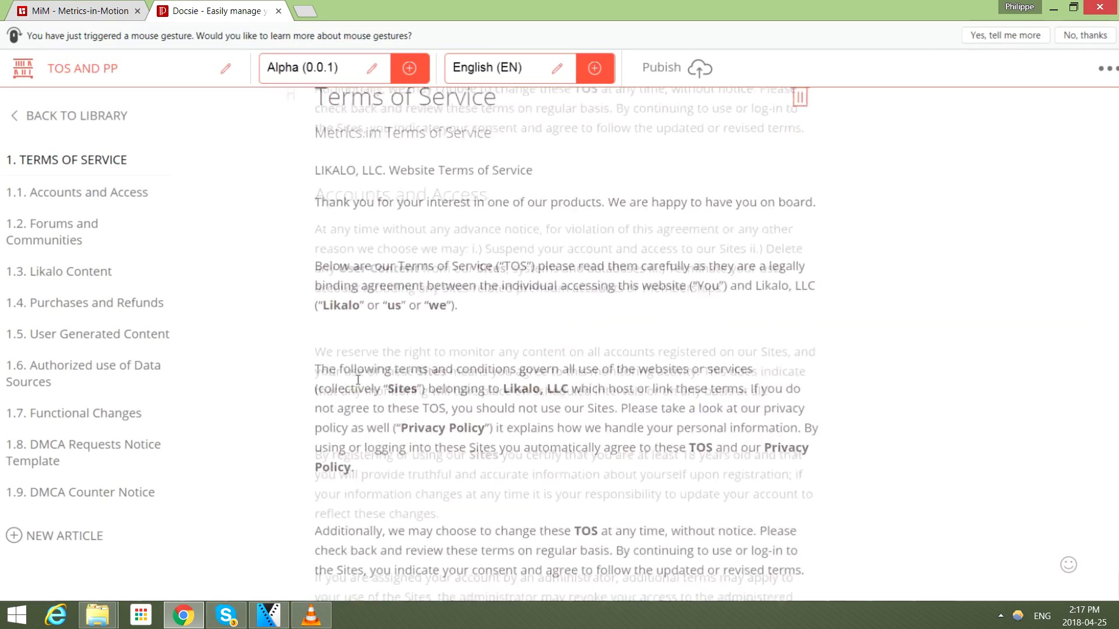
pyautogui.scroll(-3)
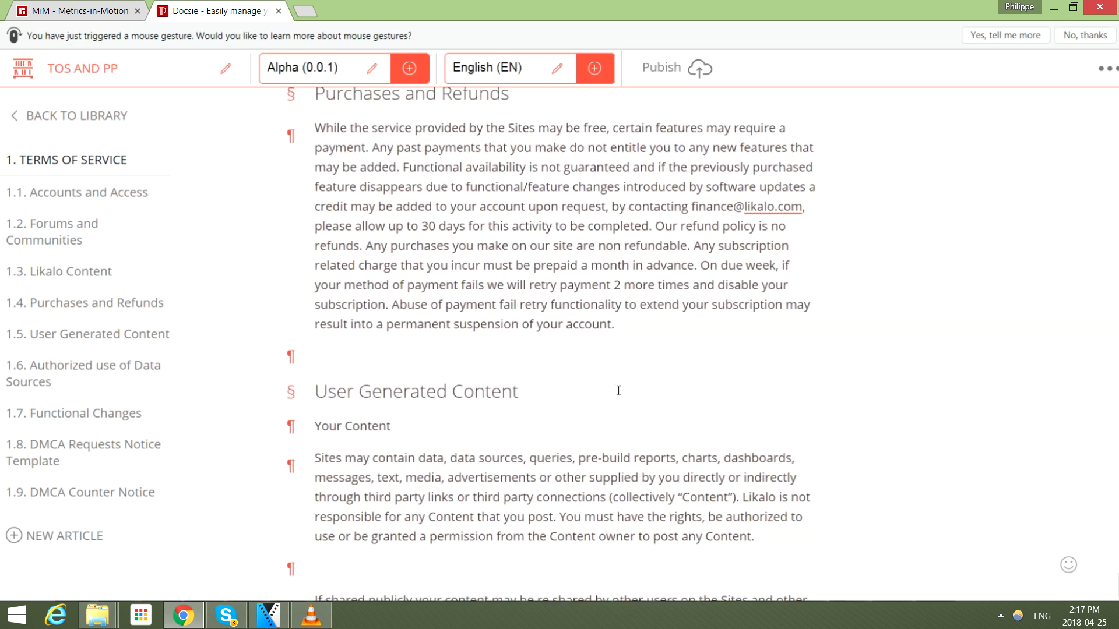
pyautogui.scroll(-3)
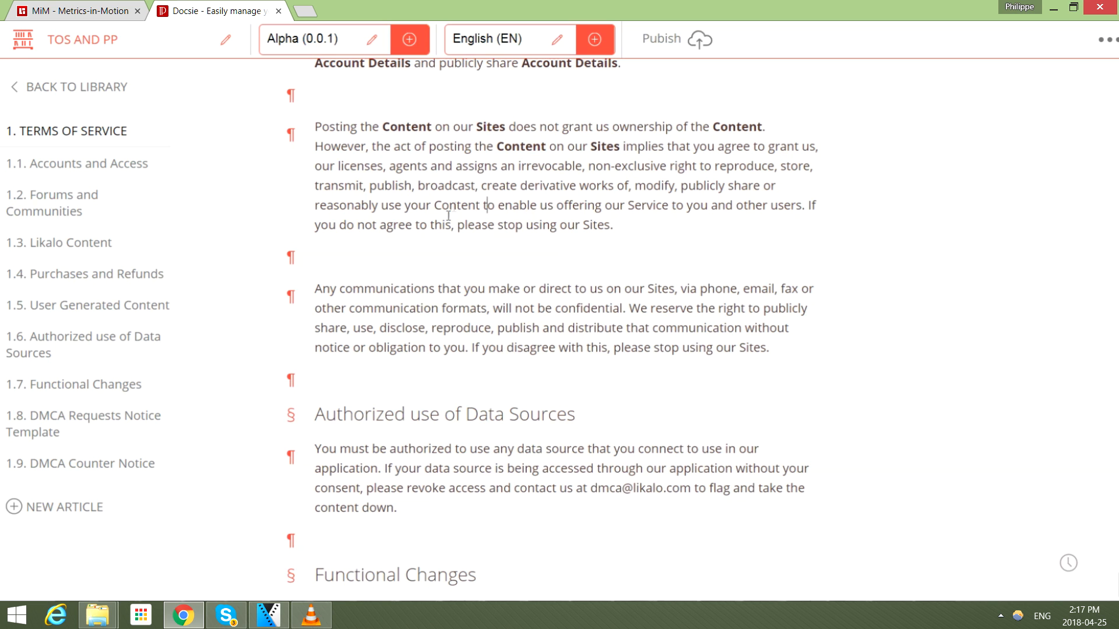
# Add a second Privacy Policy article and paste the privacy text into it
pyautogui.doubleClick(457, 205)
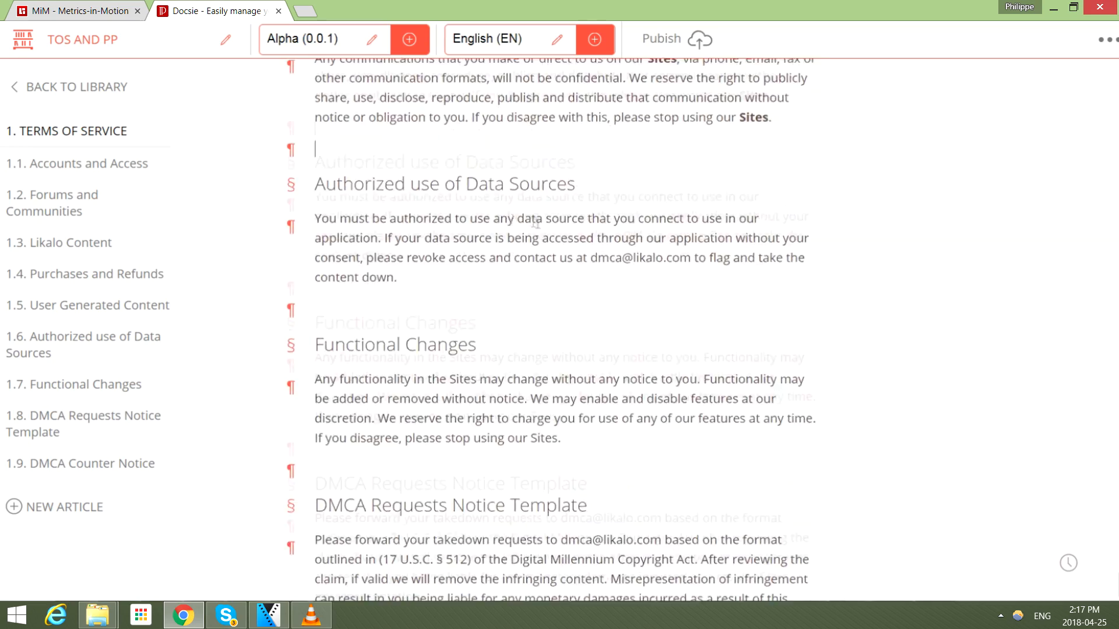
pyautogui.scroll(-3)
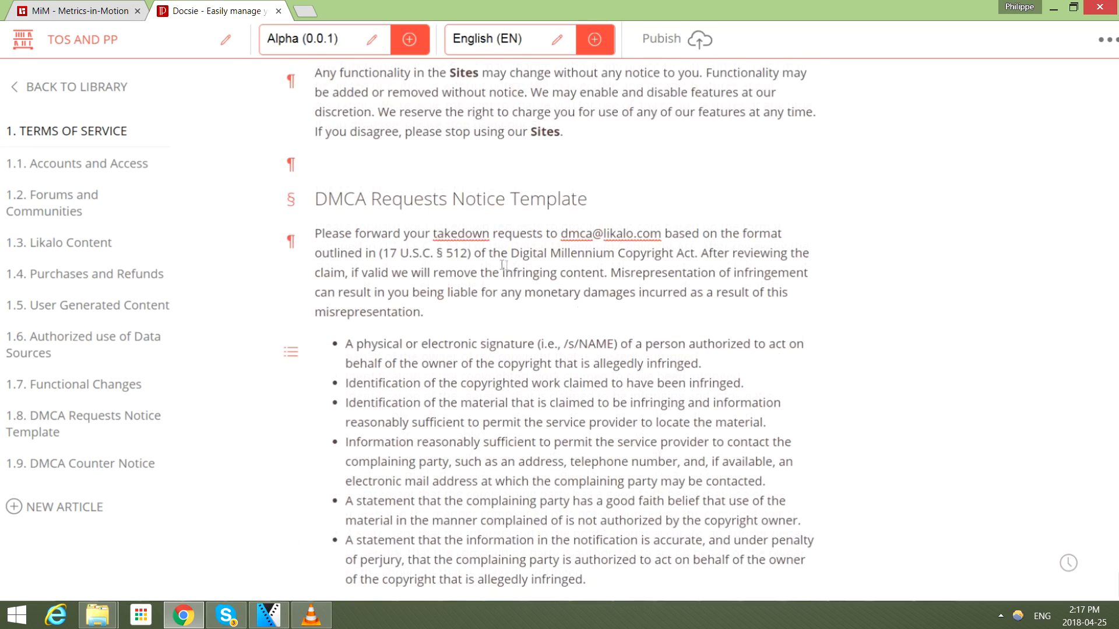
pyautogui.scroll(-3)
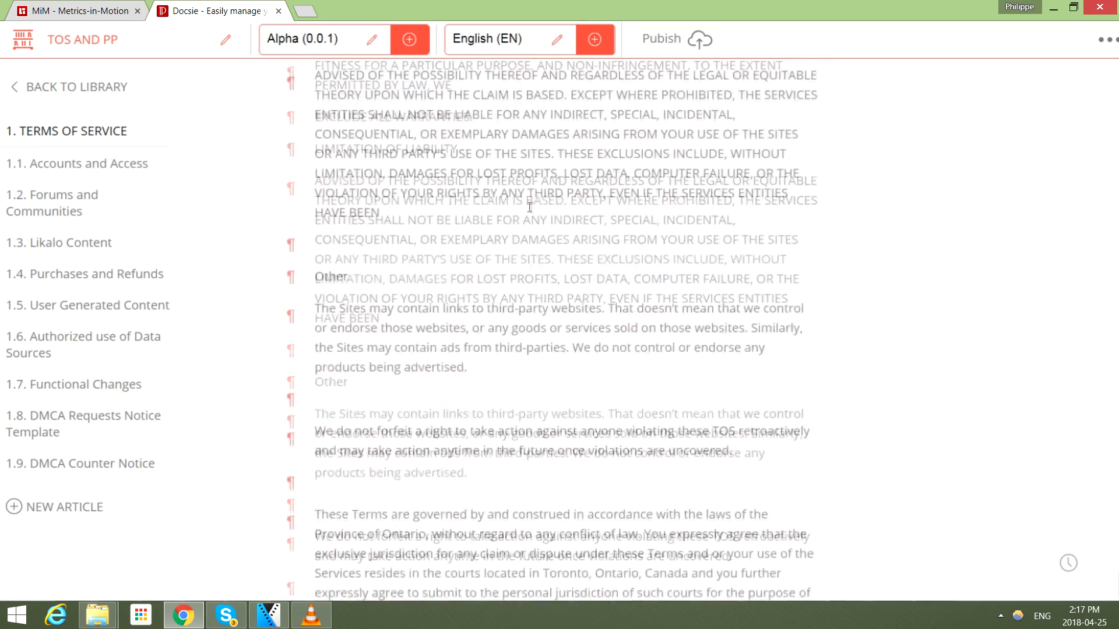
pyautogui.scroll(-3)
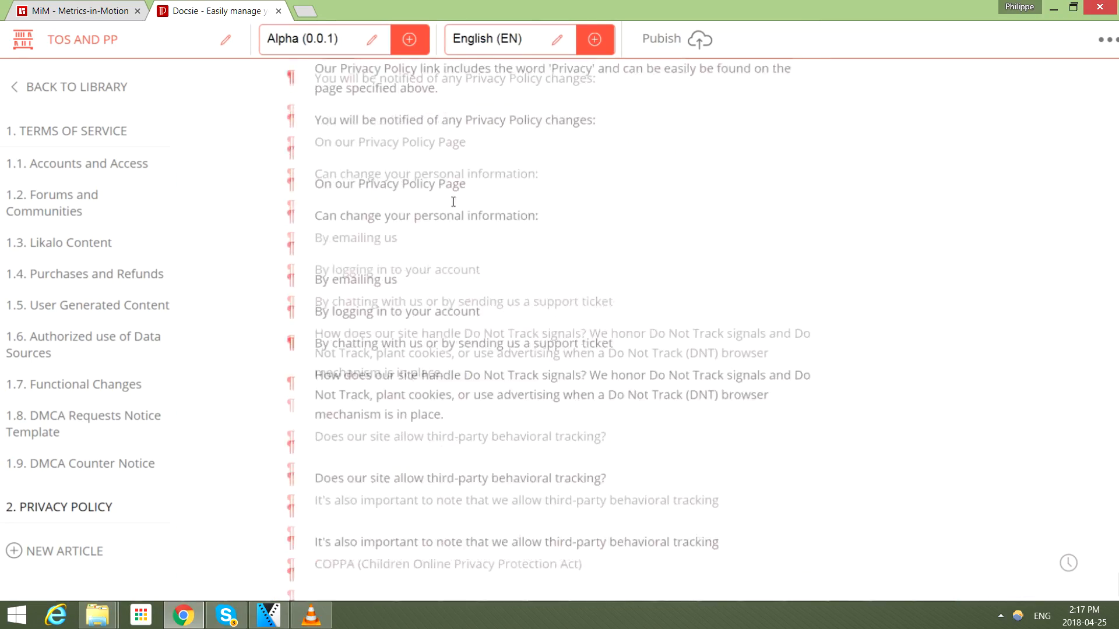
# Review the Privacy Policy sections and return to its top via the '2. Privacy Policy' sidebar entry
pyautogui.scroll(-3)
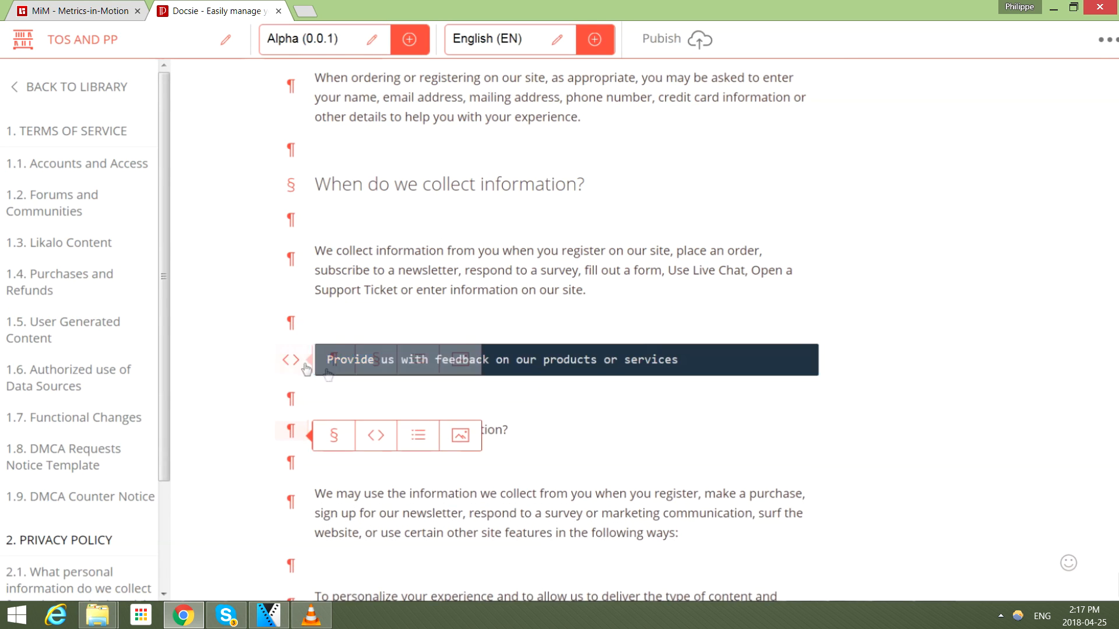
pyautogui.scroll(-3)
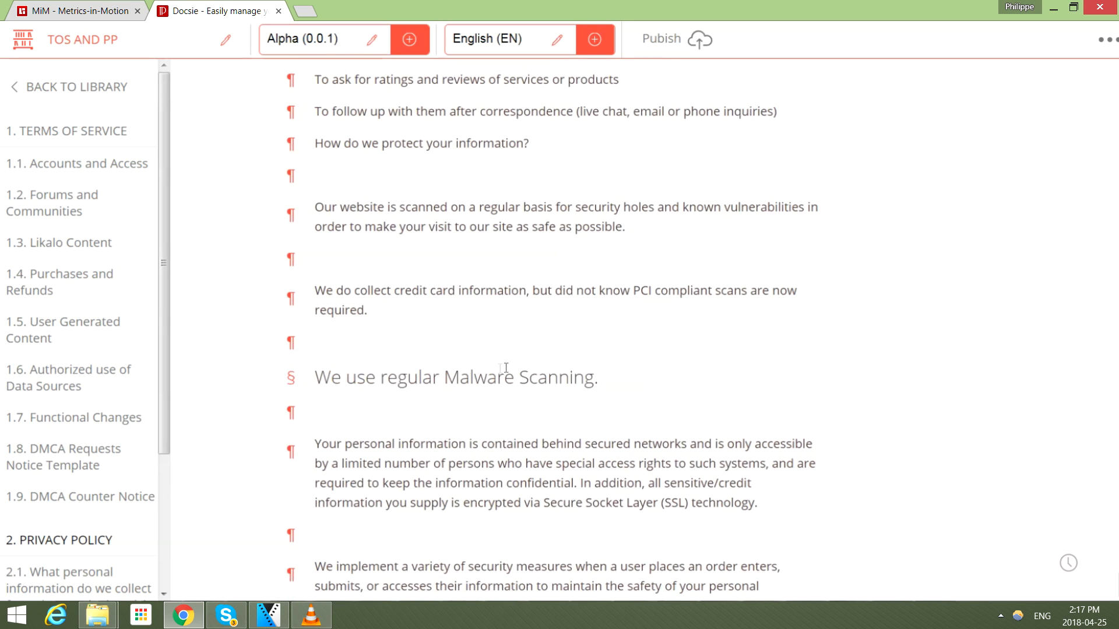
pyautogui.scroll(-3)
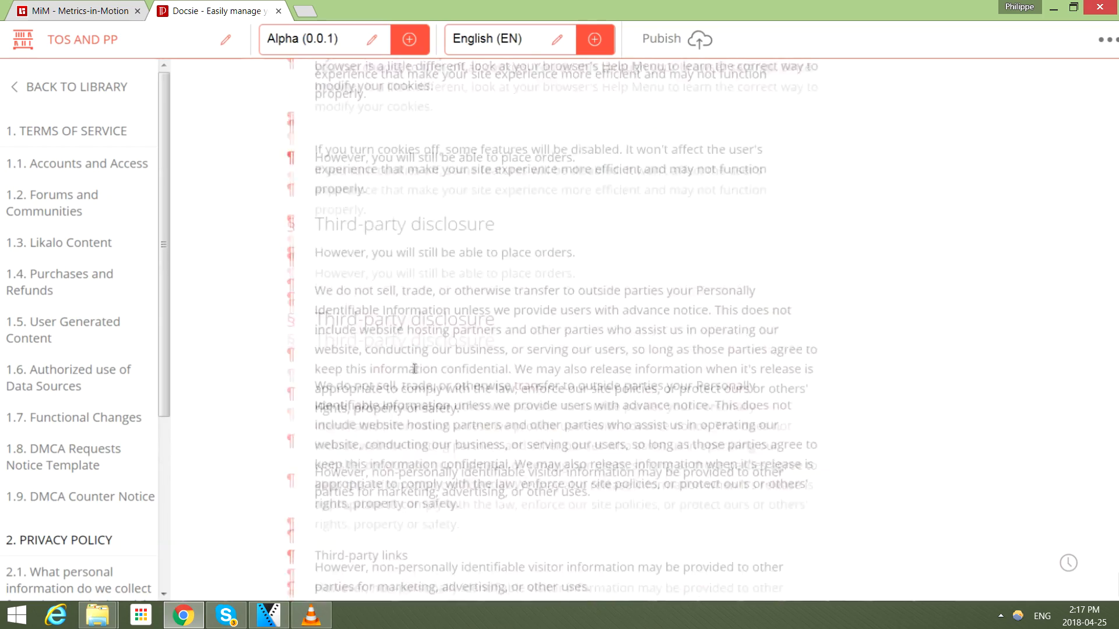
pyautogui.scroll(-3)
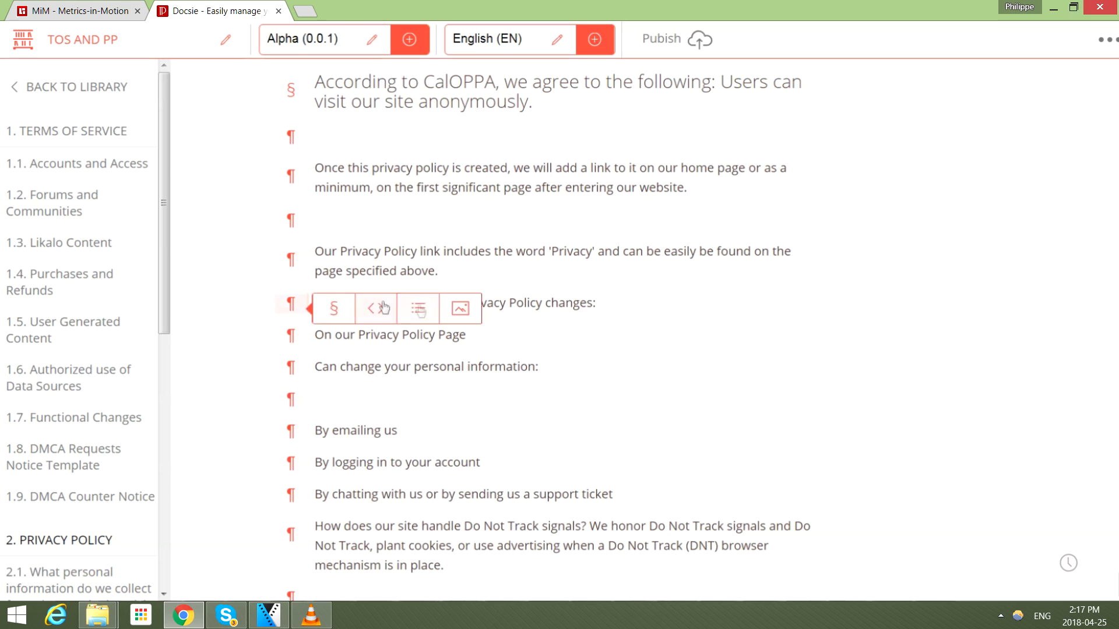
pyautogui.click(417, 308)
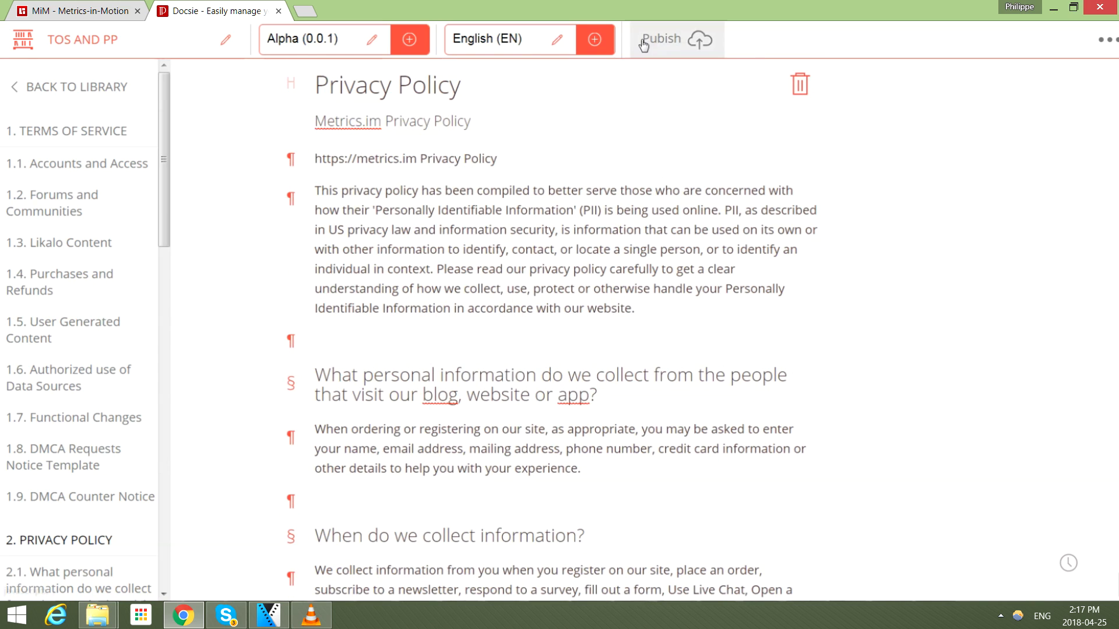
# Preview the rendered TOS and PP book, then return to the Metrics.im shelf's edit settings
pyautogui.click(661, 38)
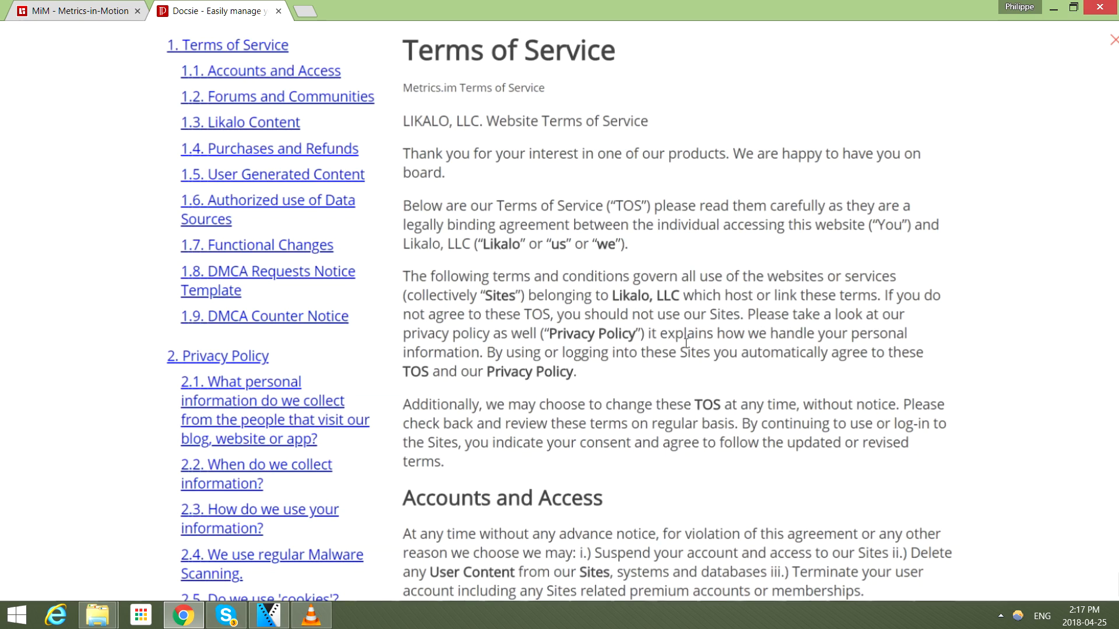
pyautogui.scroll(-3)
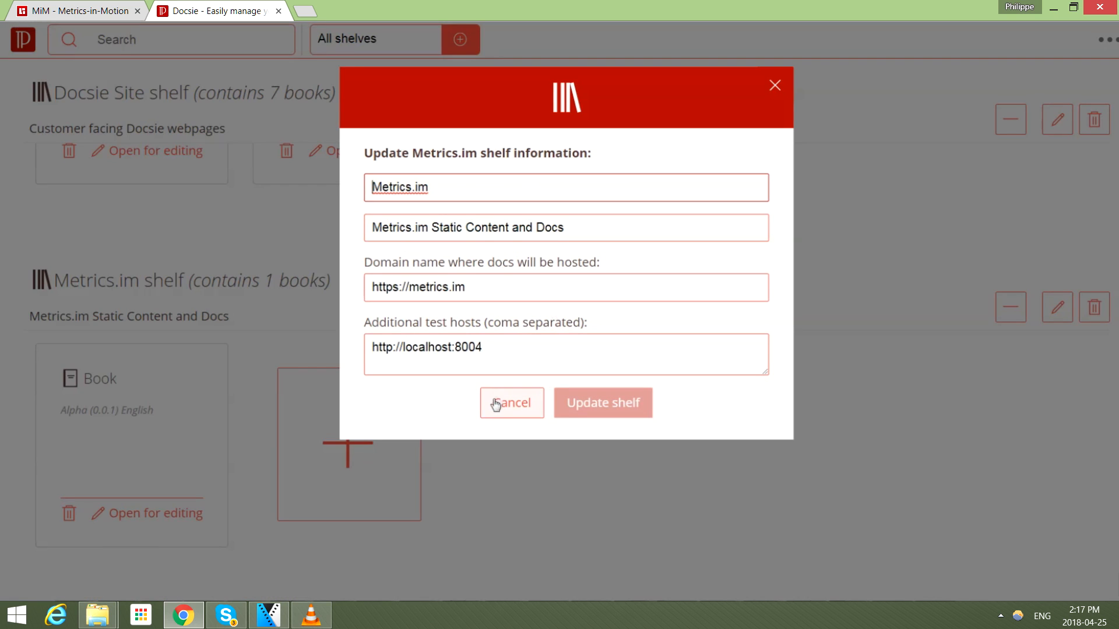
# Cancel the Update shelf dialog and switch to the Metrics.im Dashboard 1 traffic chart
pyautogui.click(512, 402)
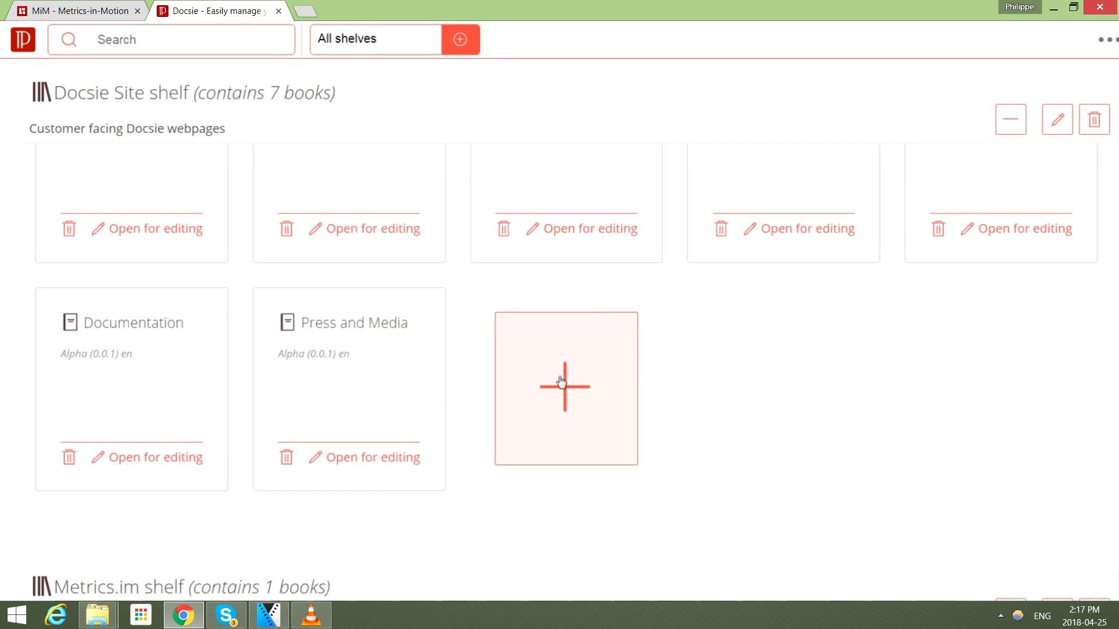
pyautogui.scroll(-3)
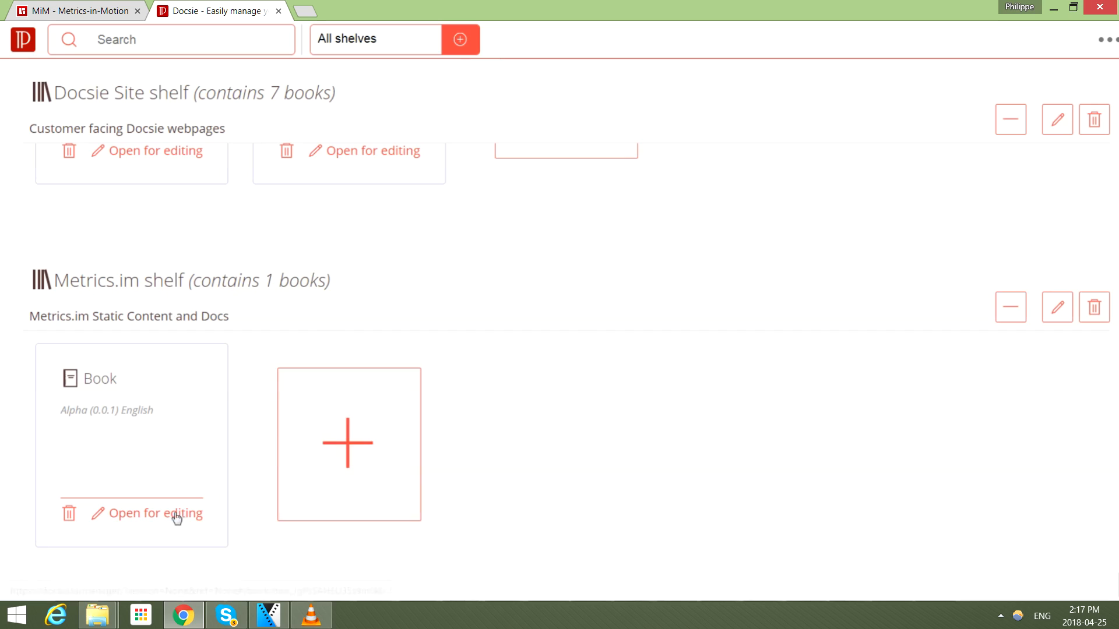
pyautogui.click(156, 513)
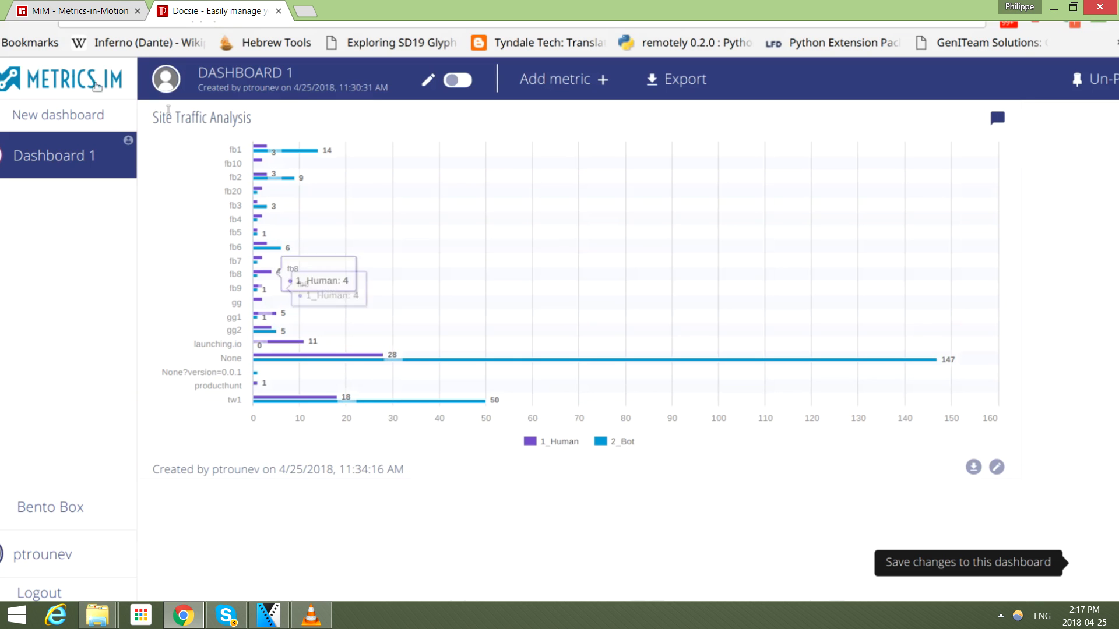
pyautogui.moveTo(638, 323)
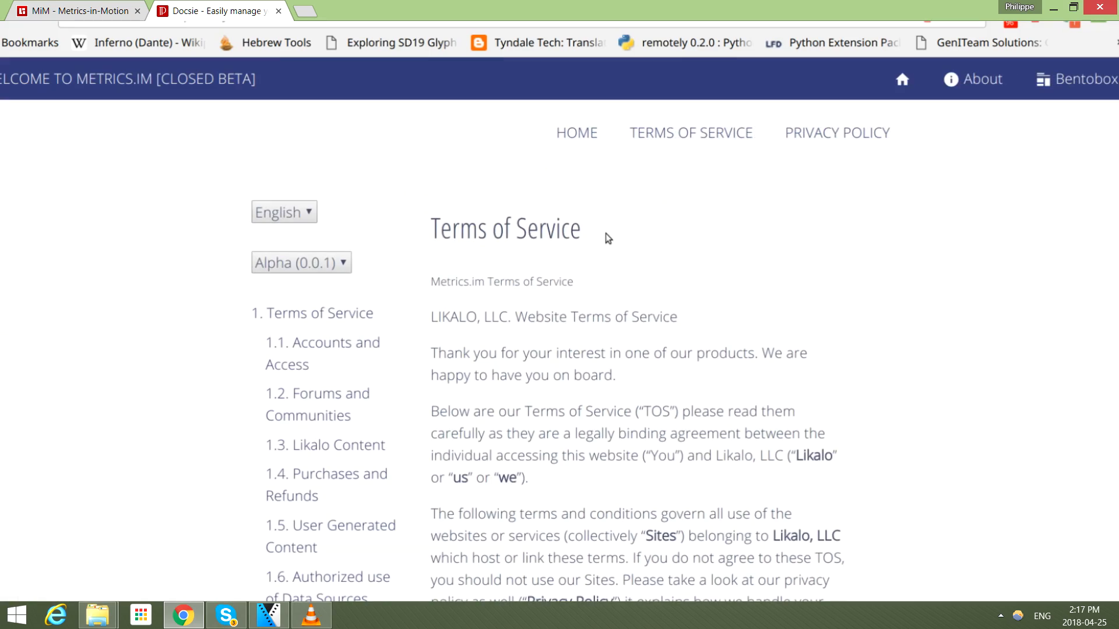
# View the embedded Terms of Service page on the site and bring up Docsie's publish script dialog
pyautogui.scroll(-3)
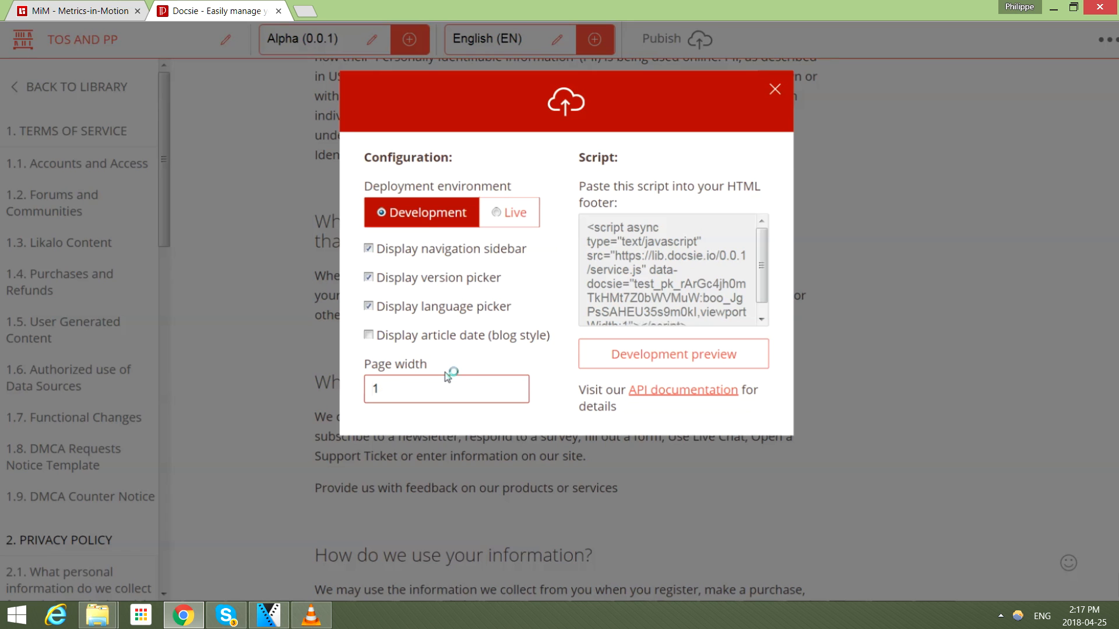
# Set embed Page width to 100% with article date shown, update privacy.html and reload the site
pyautogui.write('100%"></script>')
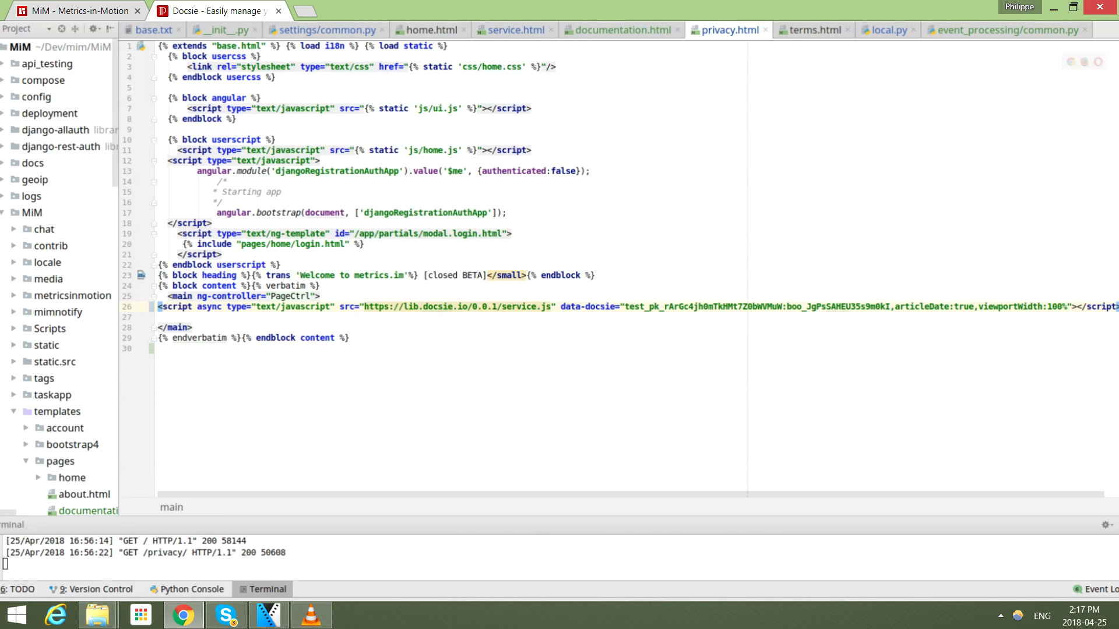
pyautogui.click(214, 11)
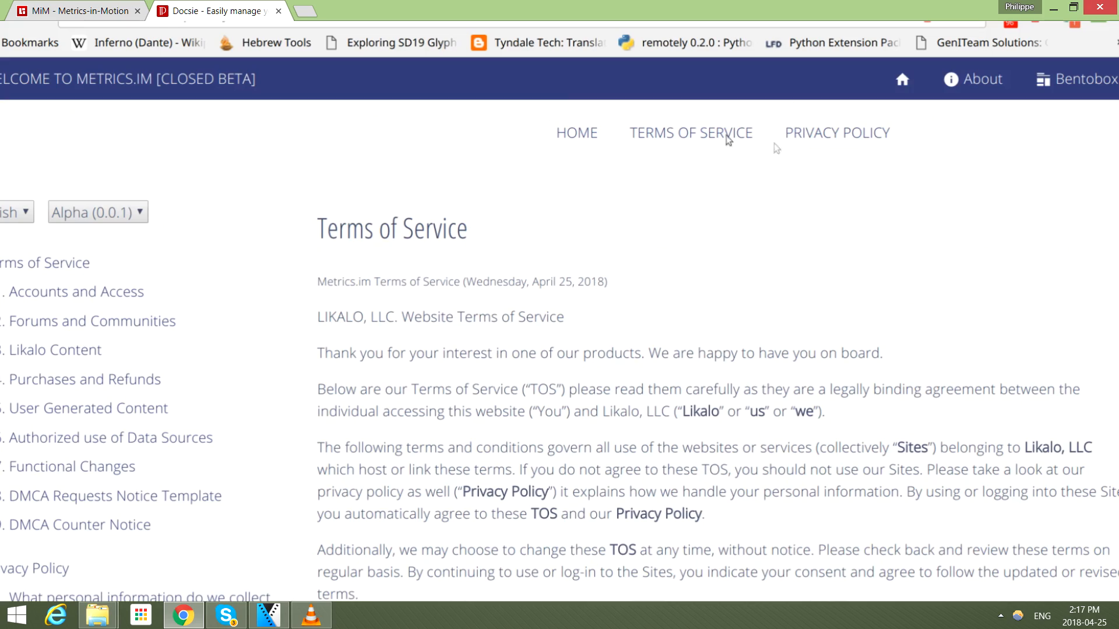
# Scroll down through the sections of the dated Terms of Service page on Metrics.im
pyautogui.scroll(-3)
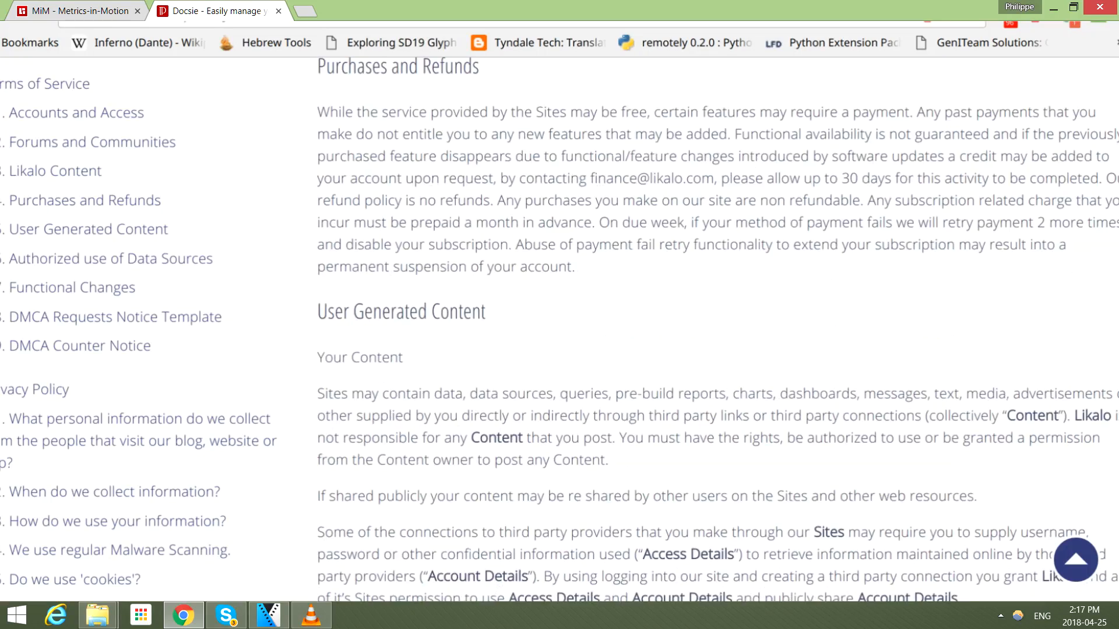
pyautogui.scroll(-3)
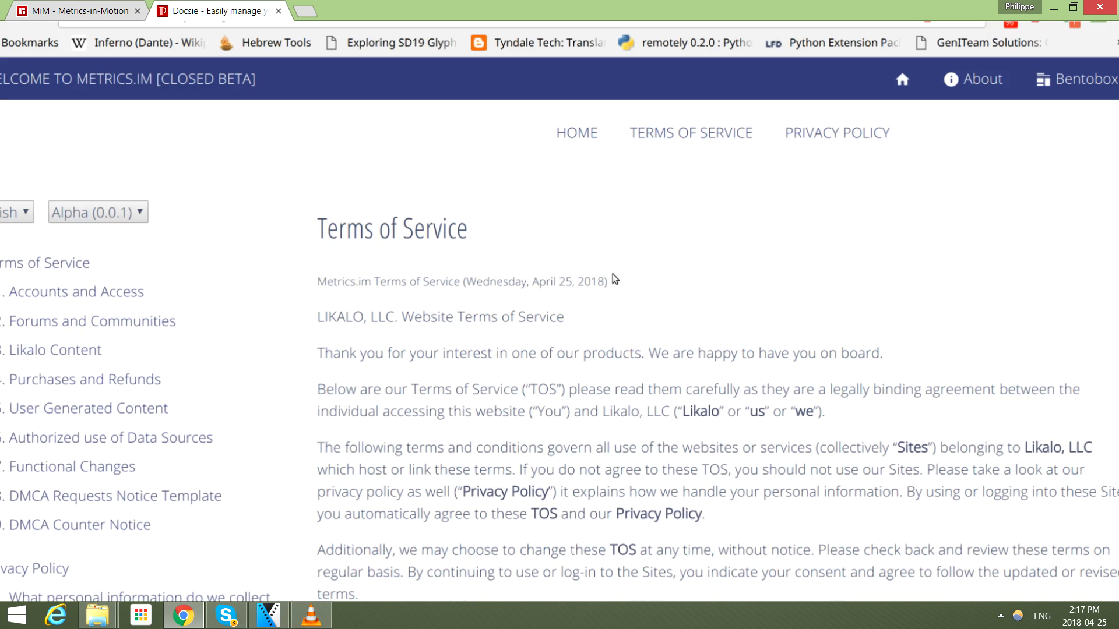
pyautogui.moveTo(802, 190)
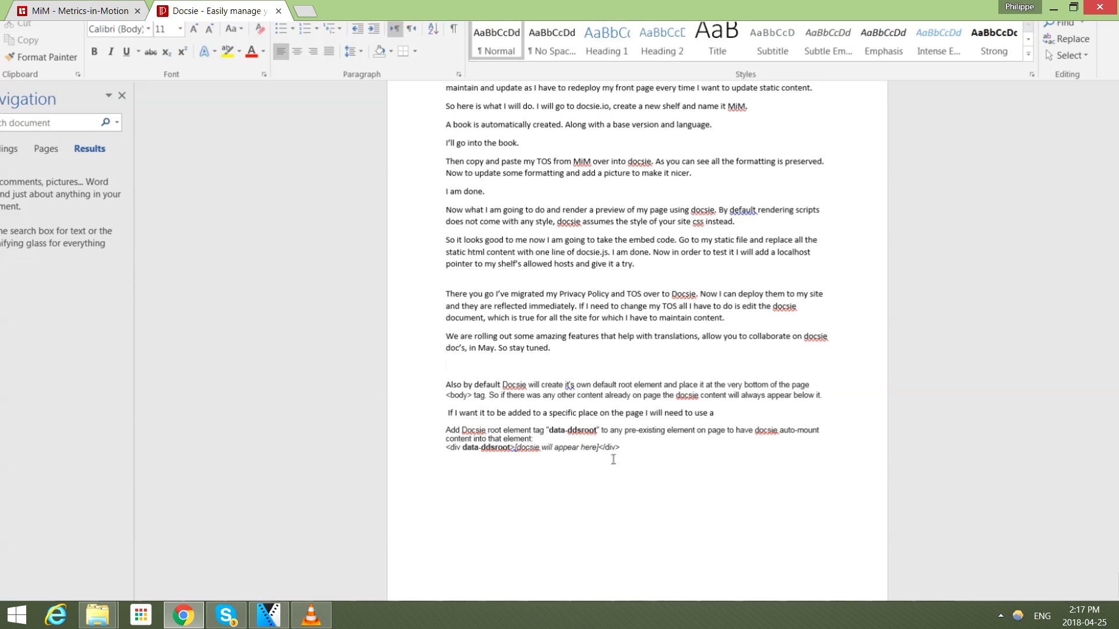
# Return from the Word notes to the Metrics.im Terms of Service page in the browser
pyautogui.click(78, 10)
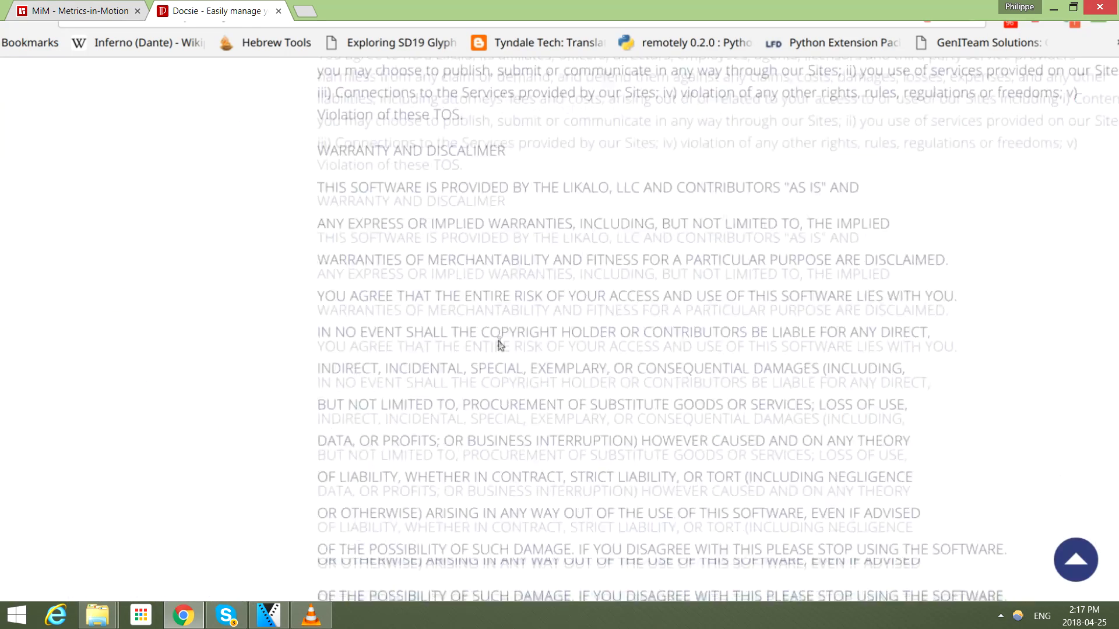
# Scroll the Metrics.im page into the embedded Privacy Policy sections
pyautogui.scroll(3)
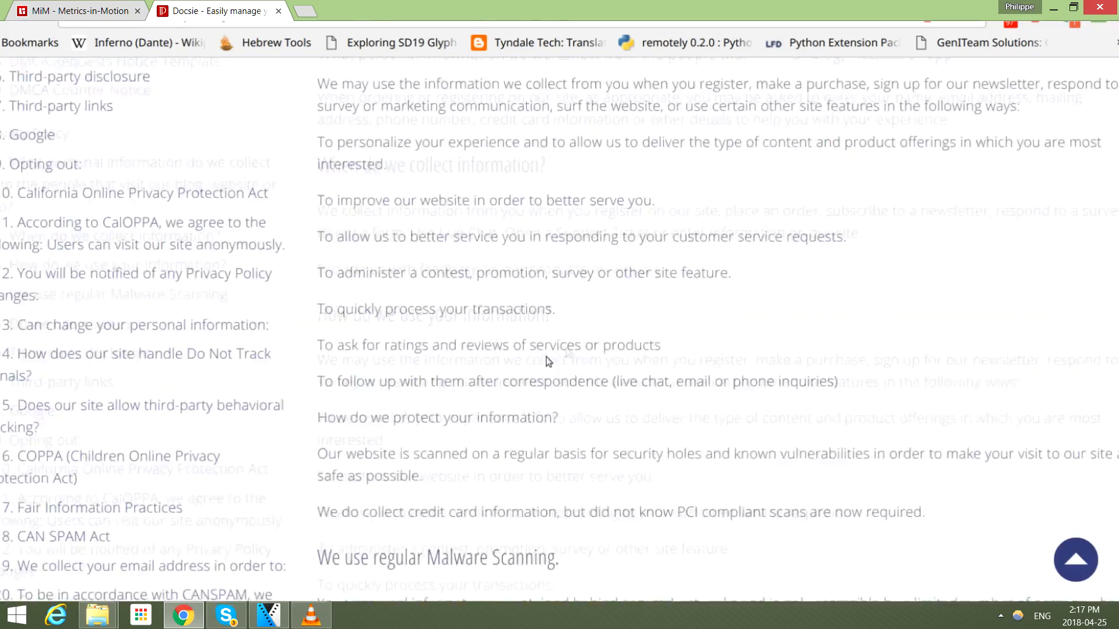
pyautogui.scroll(-3)
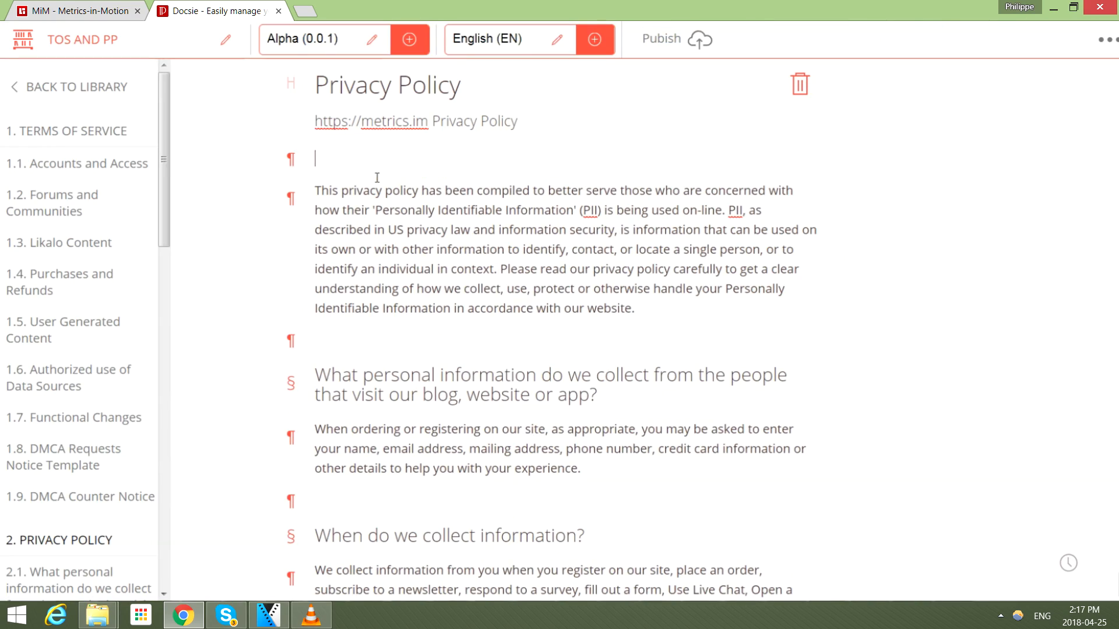
# Insert an image block into the empty paragraph atop the Privacy Policy article
pyautogui.click(291, 159)
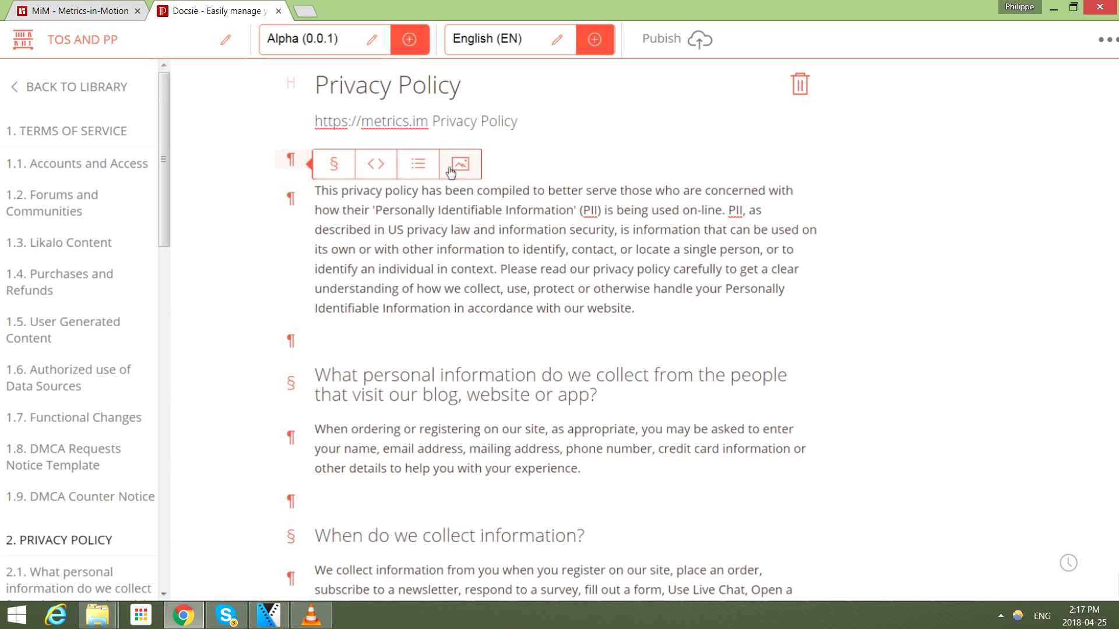
pyautogui.click(460, 165)
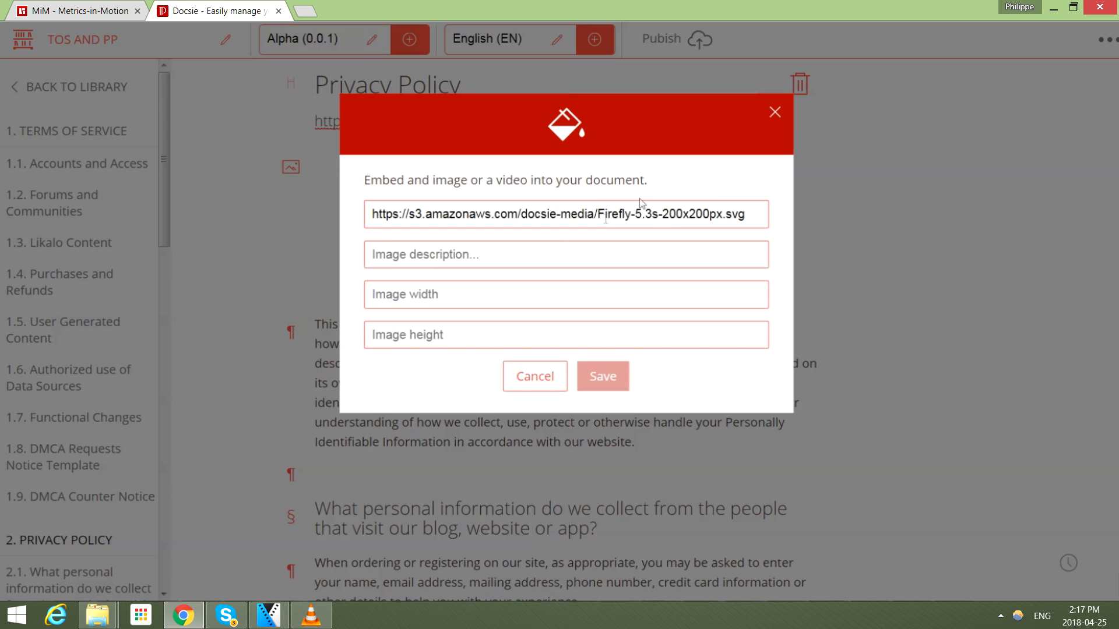